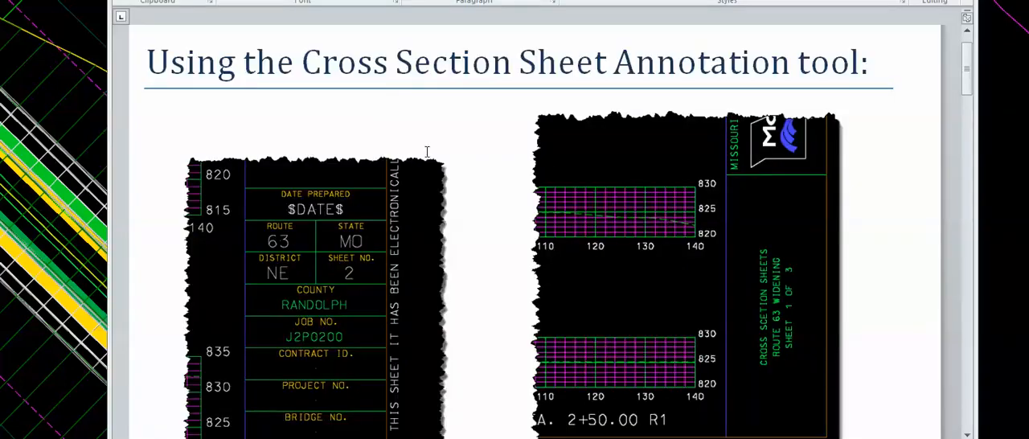
Load the saved 'Sheet - 10 scale' preference into the ROAD1 cross section settings.
scroll("down", 3)
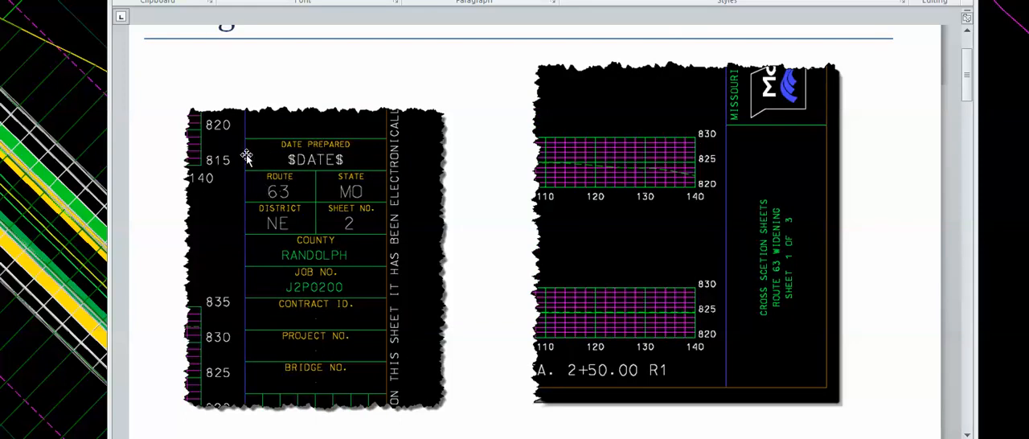
mouse_move(376, 226)
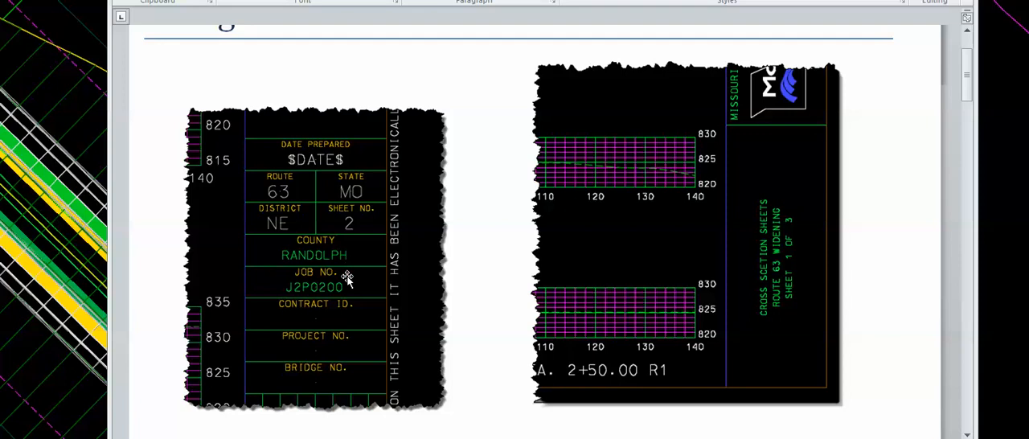
mouse_move(259, 362)
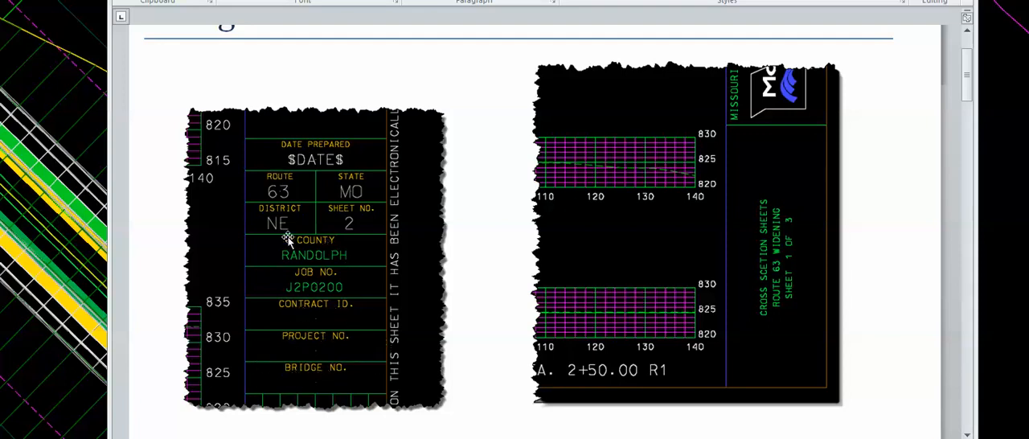
mouse_move(340, 187)
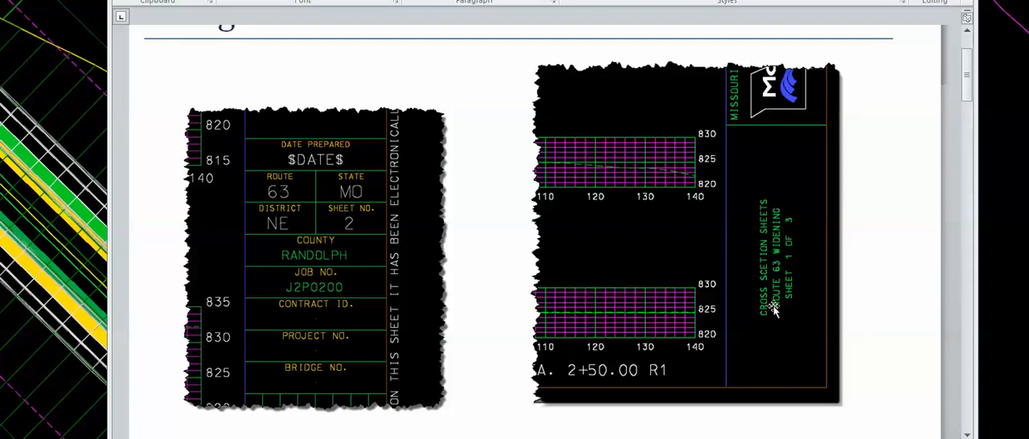
mouse_move(780, 178)
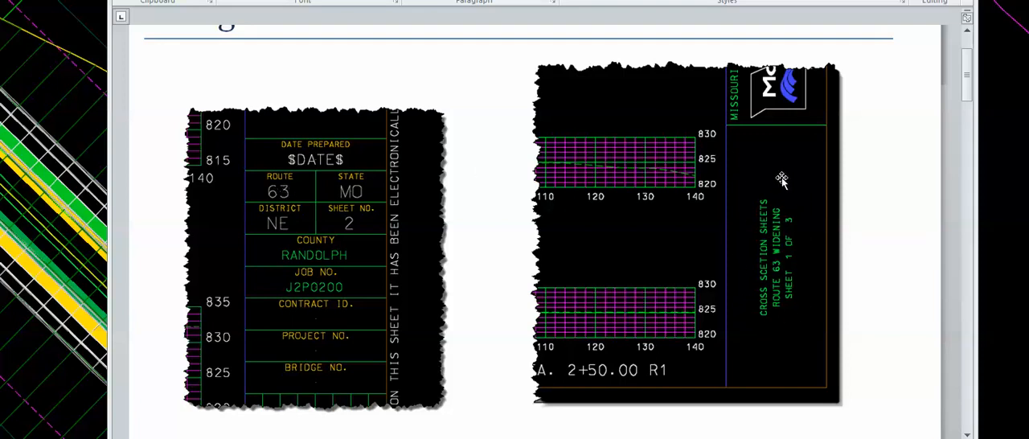
mouse_move(791, 354)
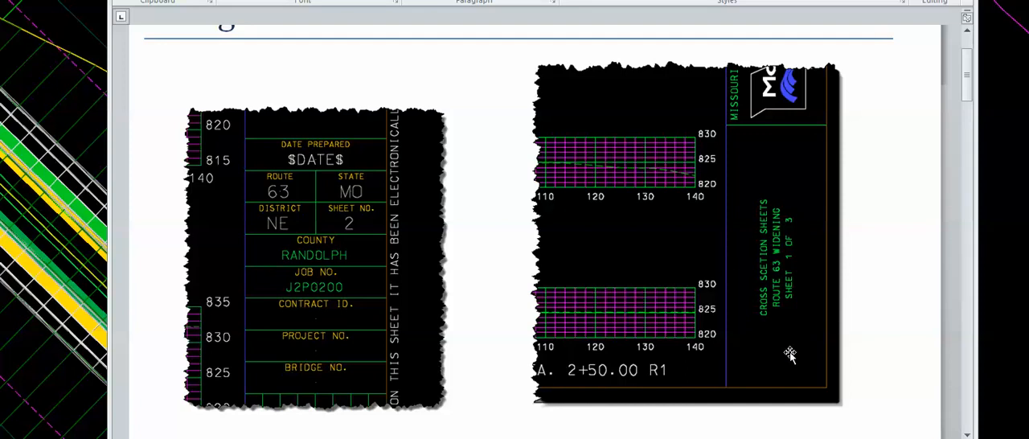
mouse_move(625, 344)
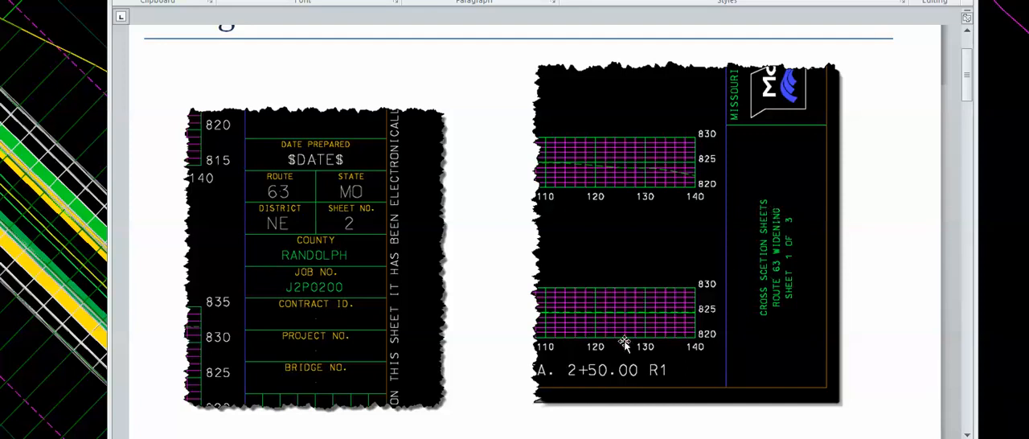
mouse_move(812, 310)
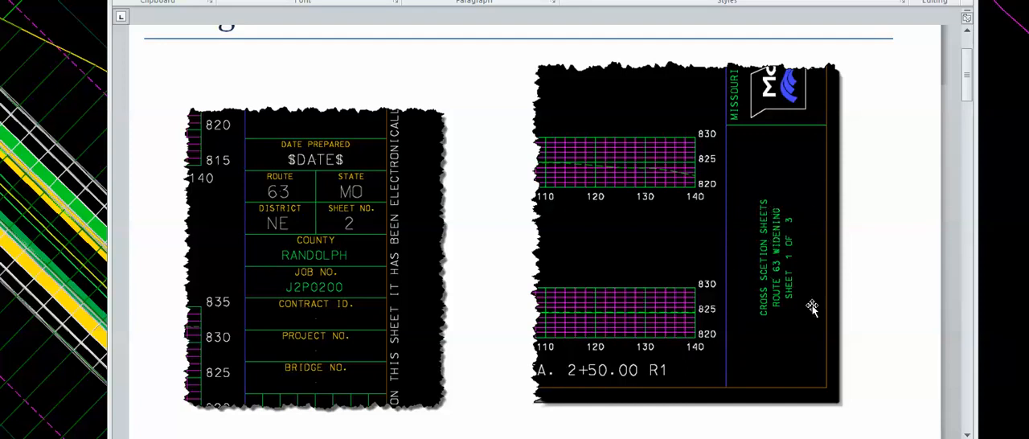
mouse_move(732, 205)
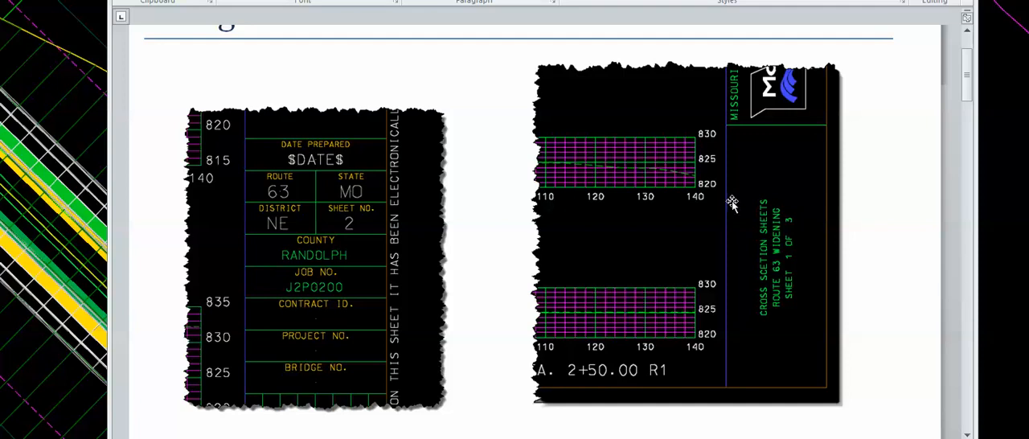
mouse_move(807, 320)
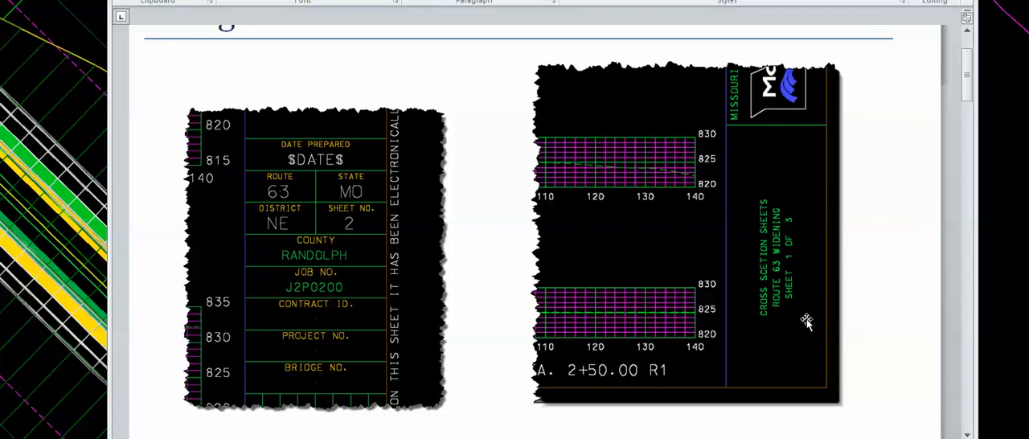
mouse_move(782, 197)
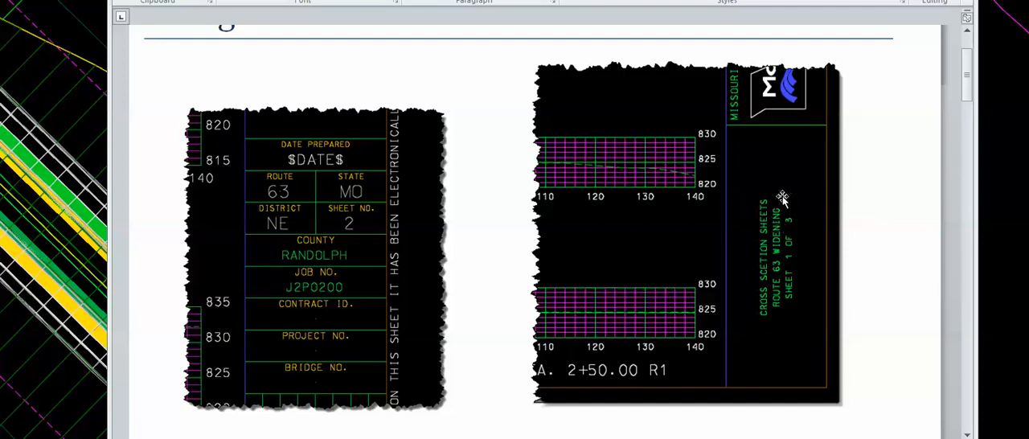
mouse_move(758, 261)
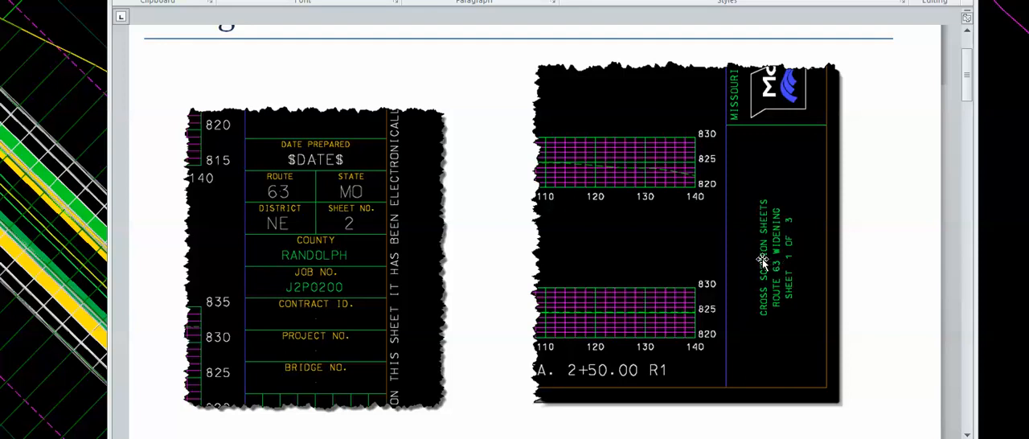
mouse_move(766, 227)
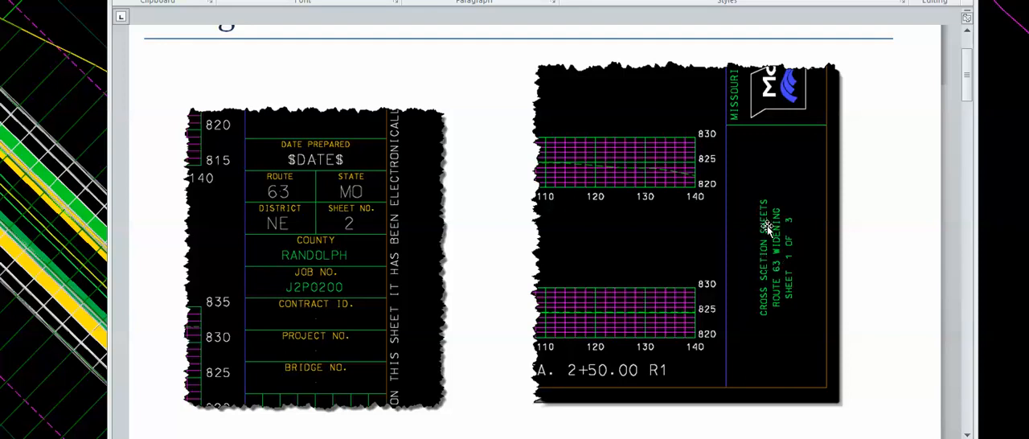
mouse_move(764, 320)
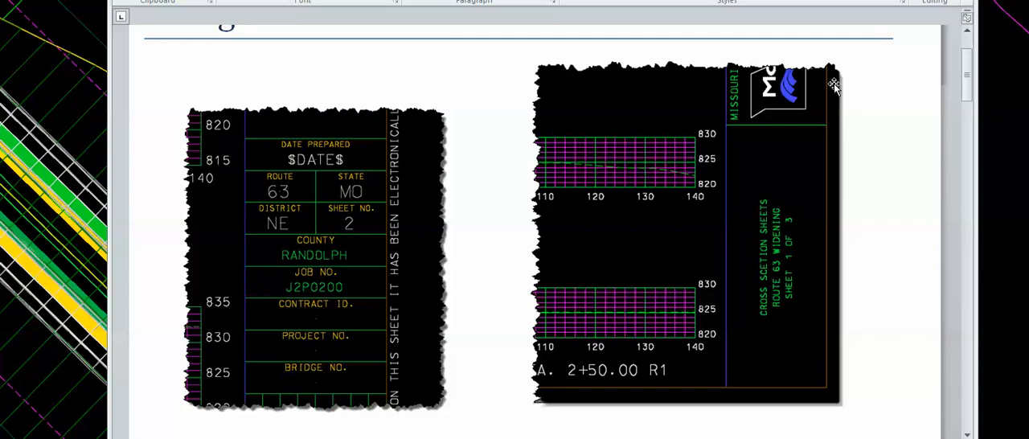
mouse_move(834, 87)
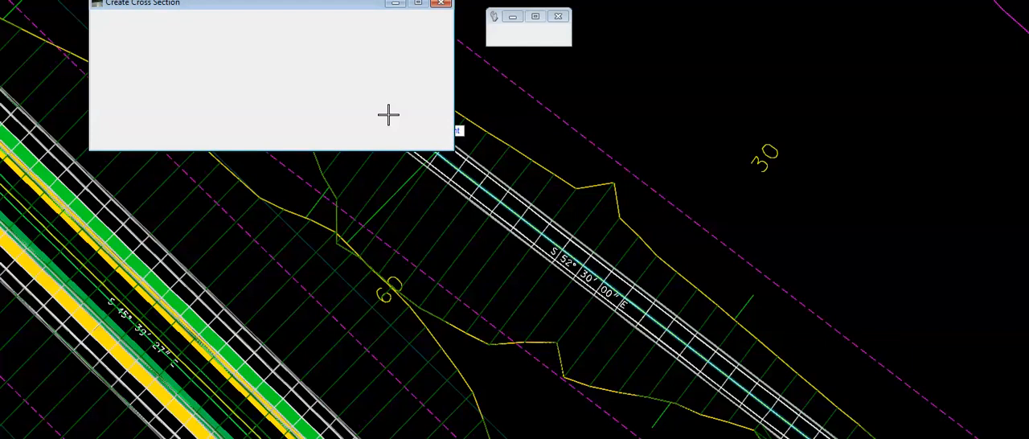
mouse_move(287, 6)
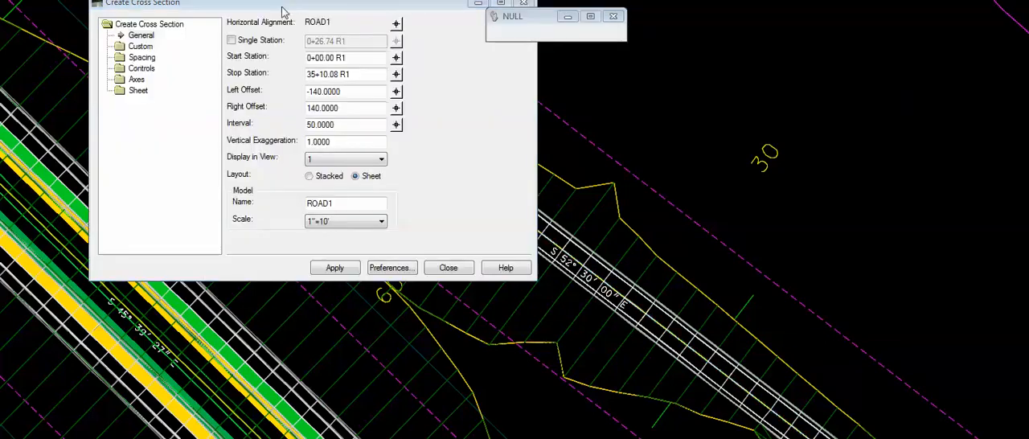
left_click_drag(281, 4, 221, 20)
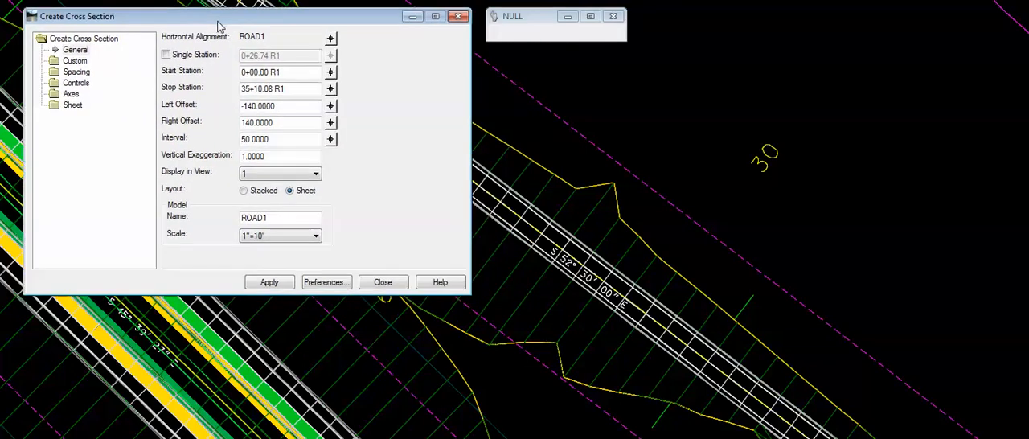
left_click(326, 282)
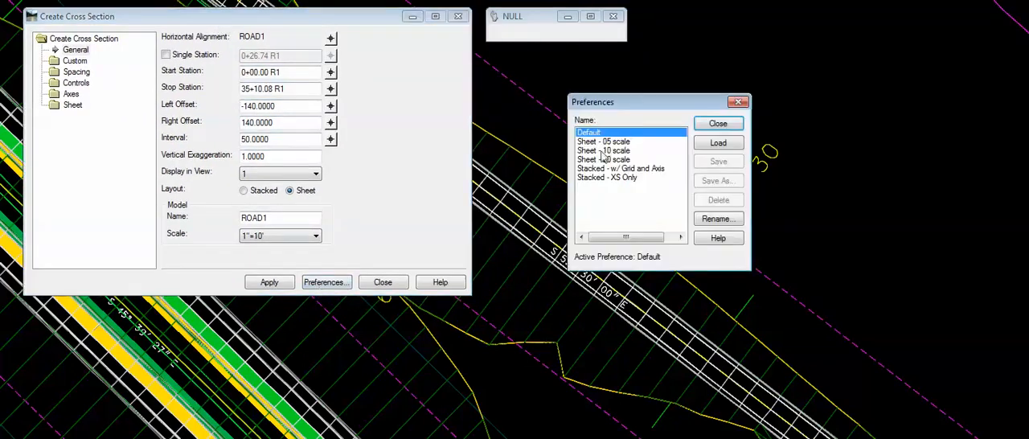
left_click(603, 151)
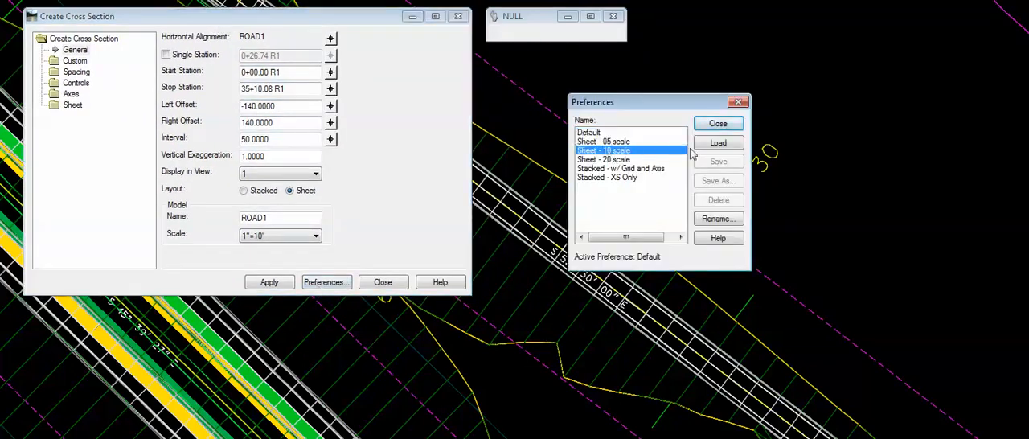
left_click(717, 142)
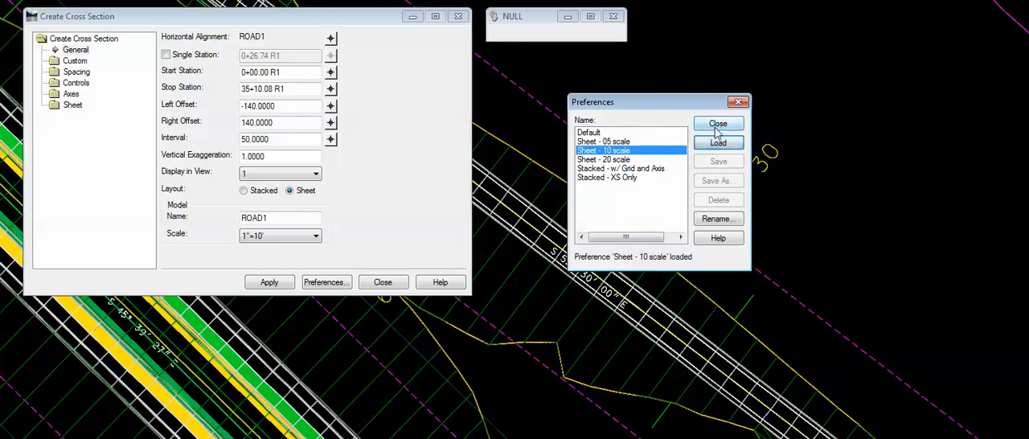
left_click(717, 124)
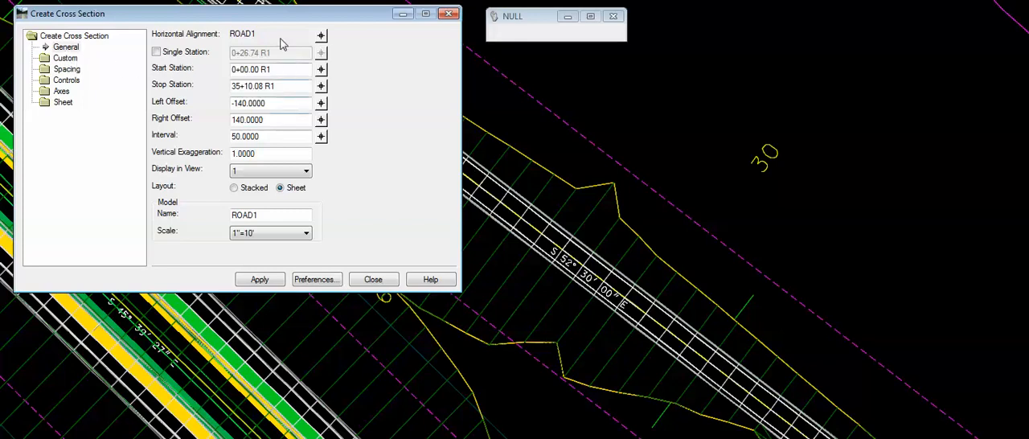
mouse_move(64, 70)
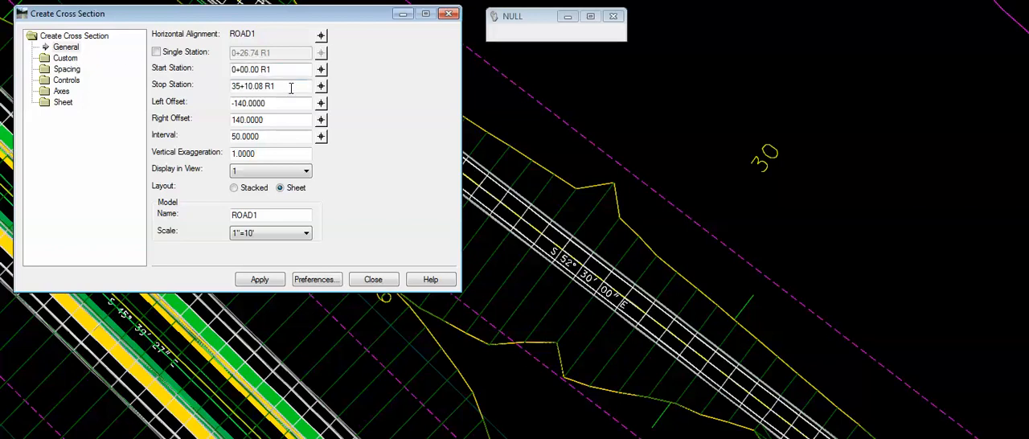
Replace stop station 35+10.08 R1 with 10+00.00 R1.
triple_click(269, 86)
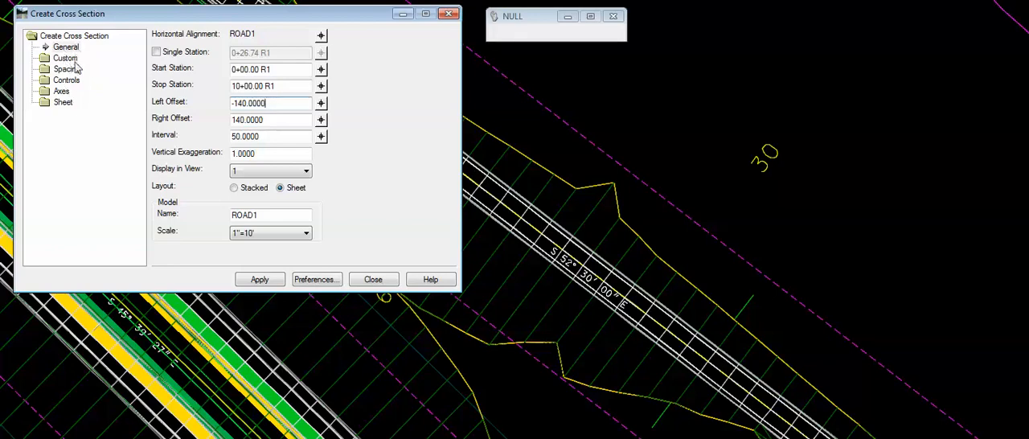
Expand Sheet and show the Annotation page with the Title Block Data tags.
left_click(63, 101)
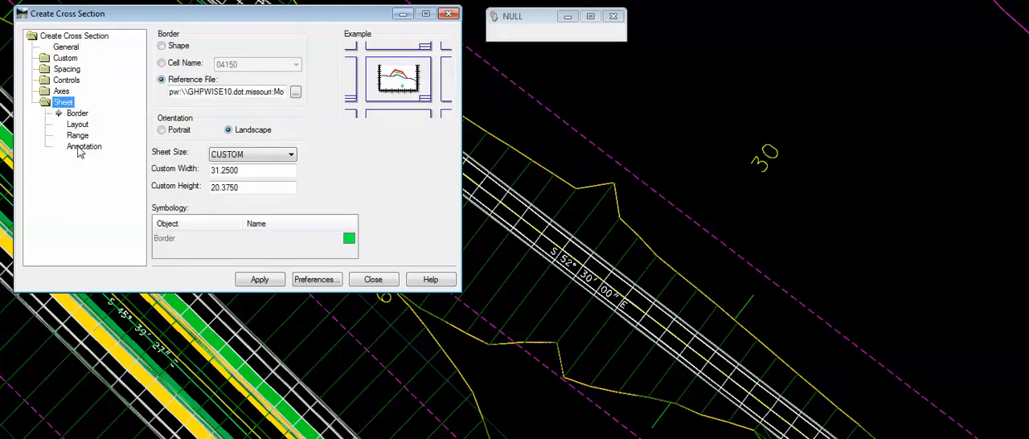
left_click(84, 146)
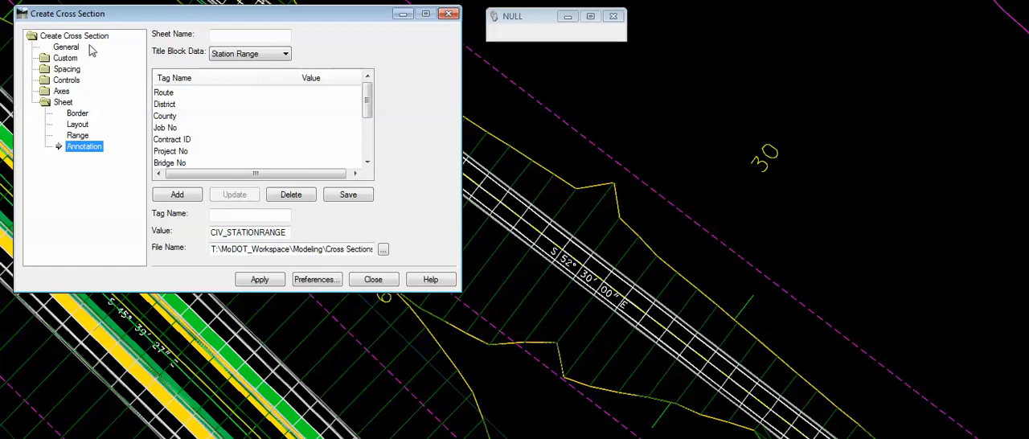
mouse_move(154, 26)
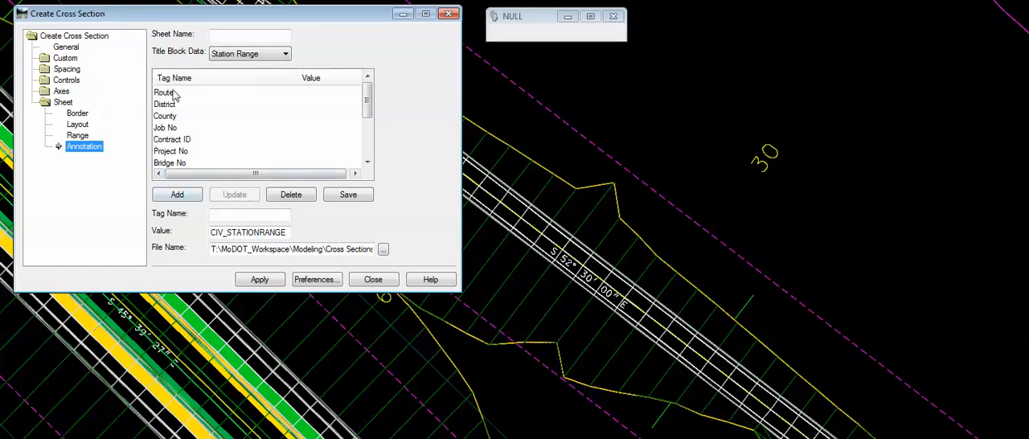
mouse_move(204, 95)
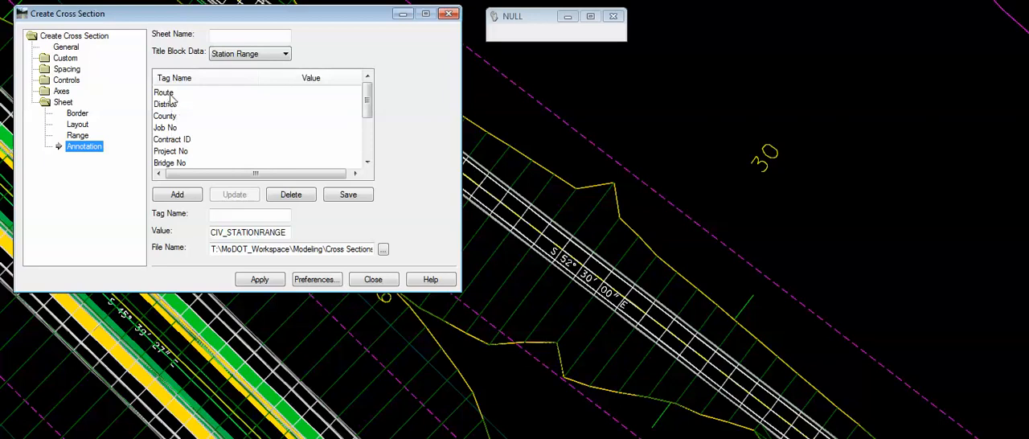
mouse_move(173, 128)
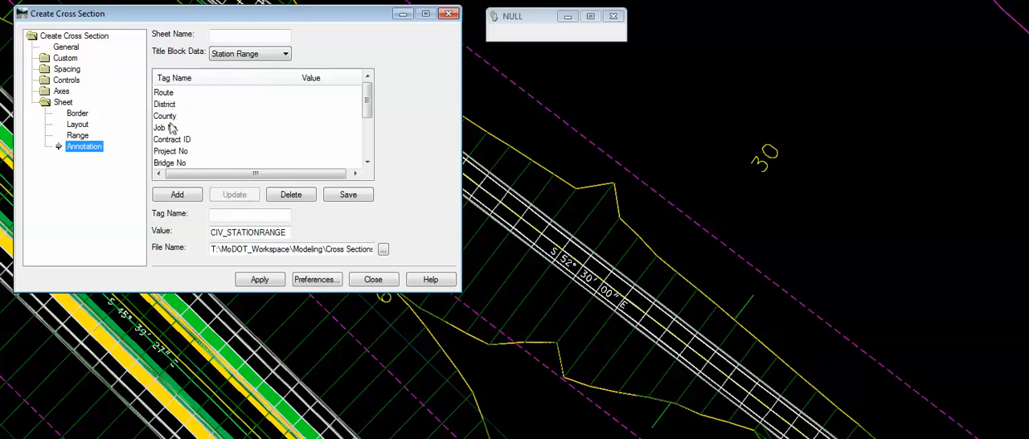
mouse_move(207, 99)
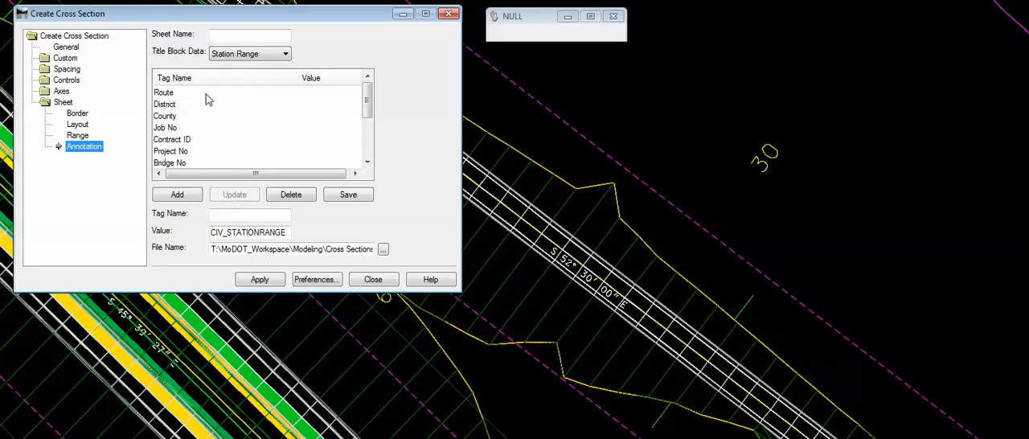
mouse_move(201, 109)
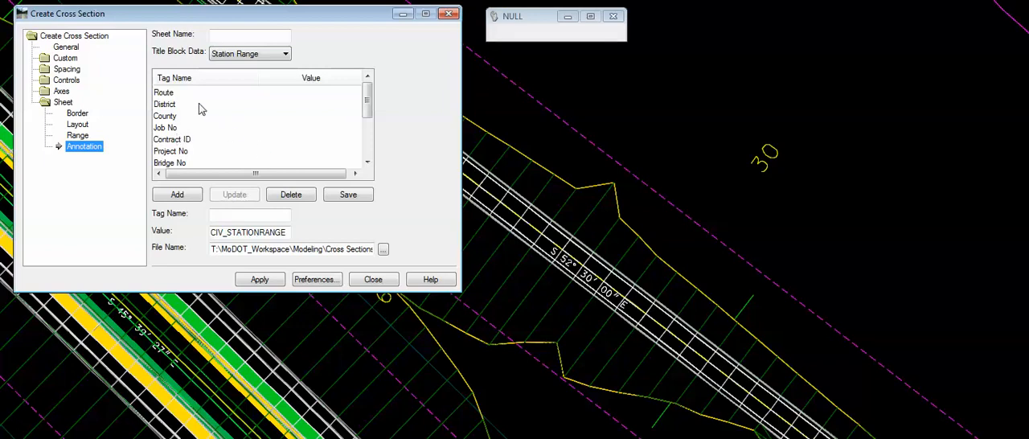
mouse_move(334, 99)
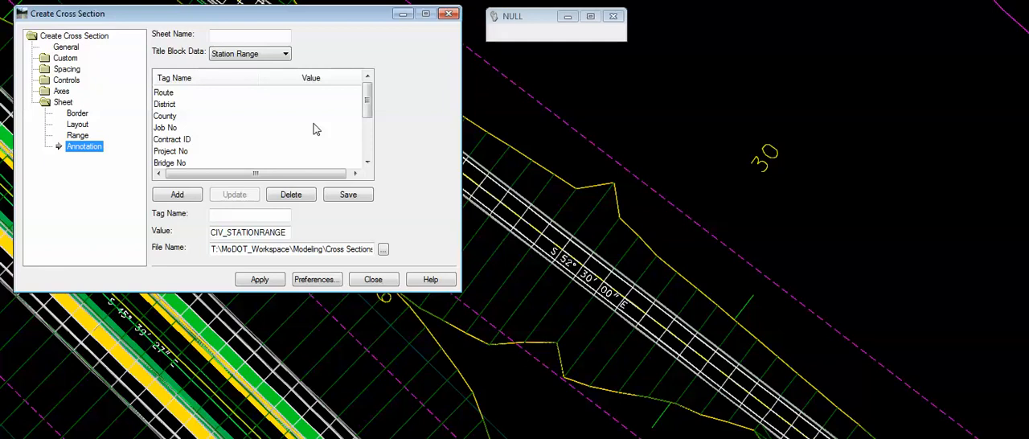
mouse_move(199, 99)
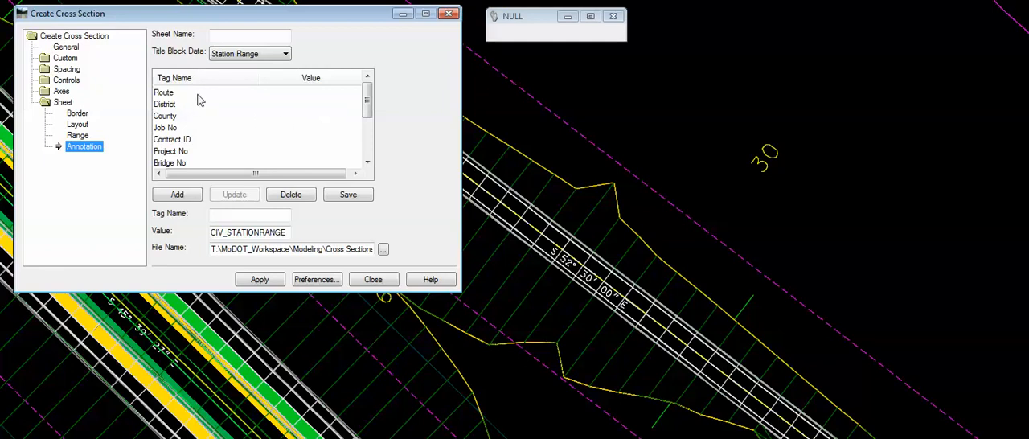
Set the Route tag to 63 and the District tag to NE.
left_click(164, 92)
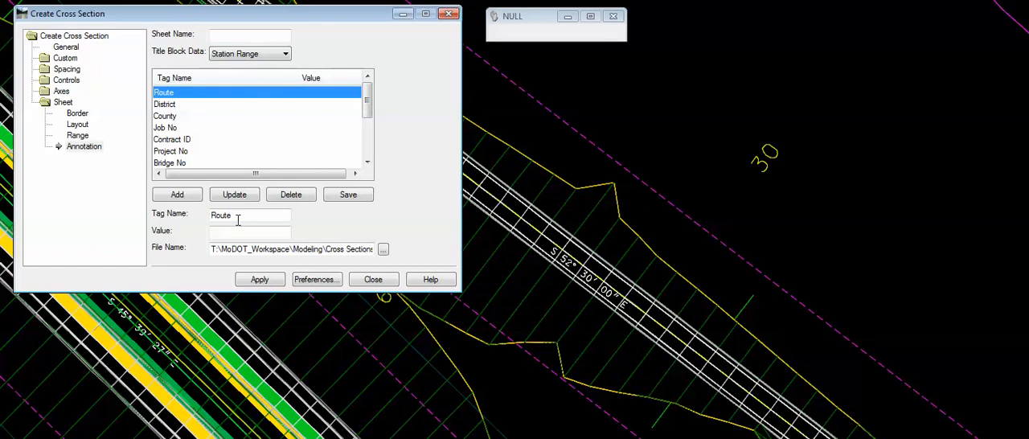
left_click(249, 232)
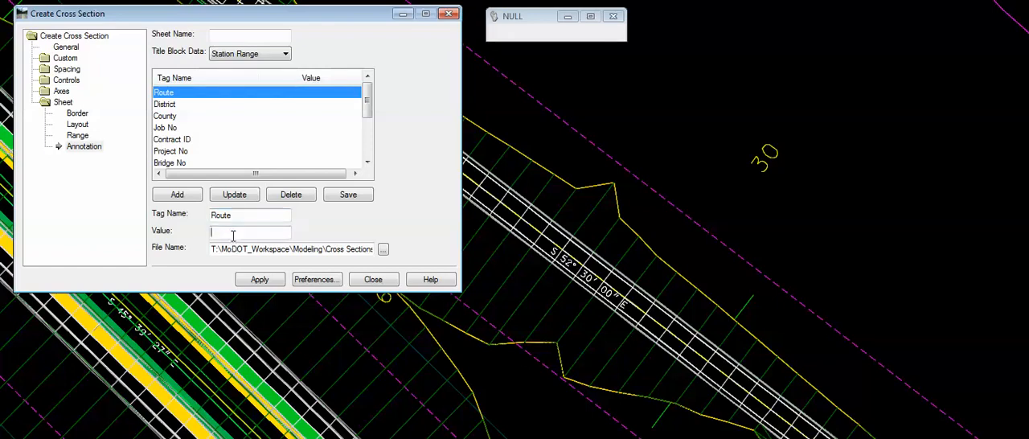
type("63")
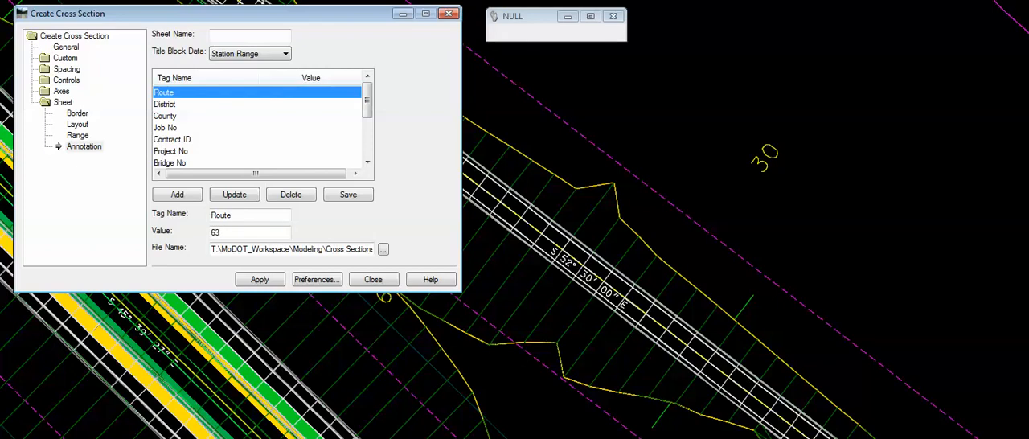
left_click(234, 194)
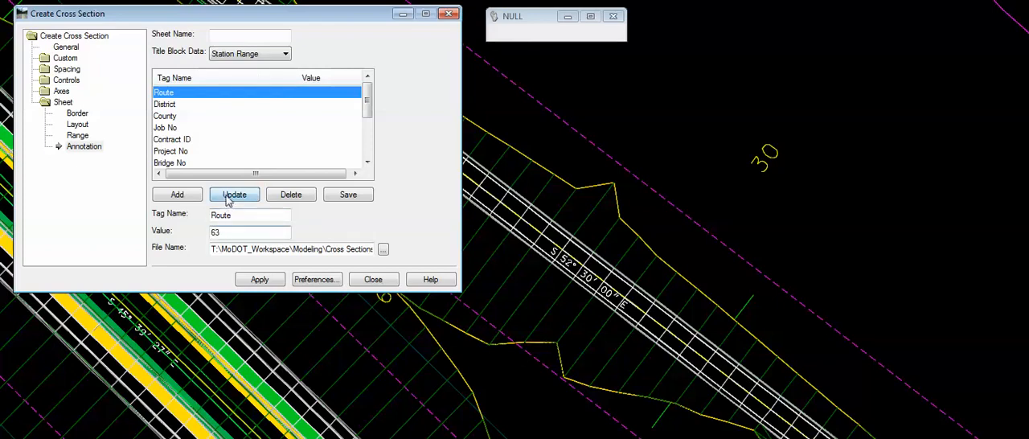
left_click(234, 194)
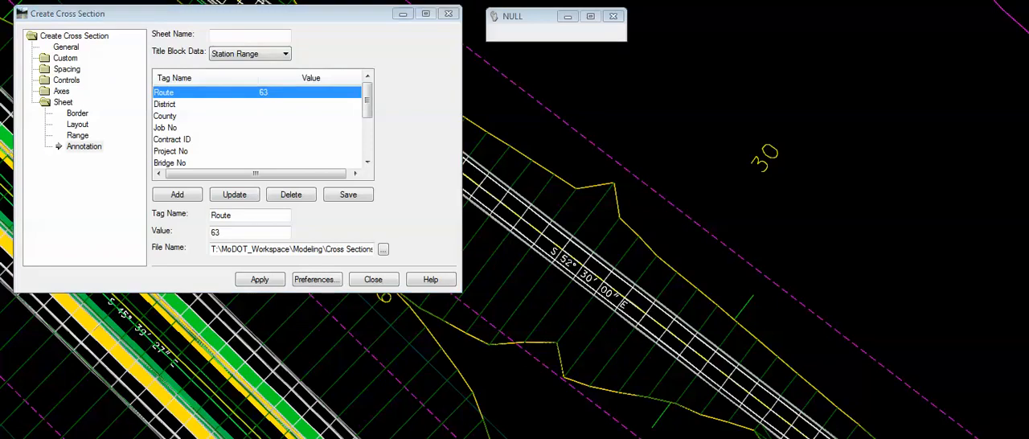
mouse_move(221, 108)
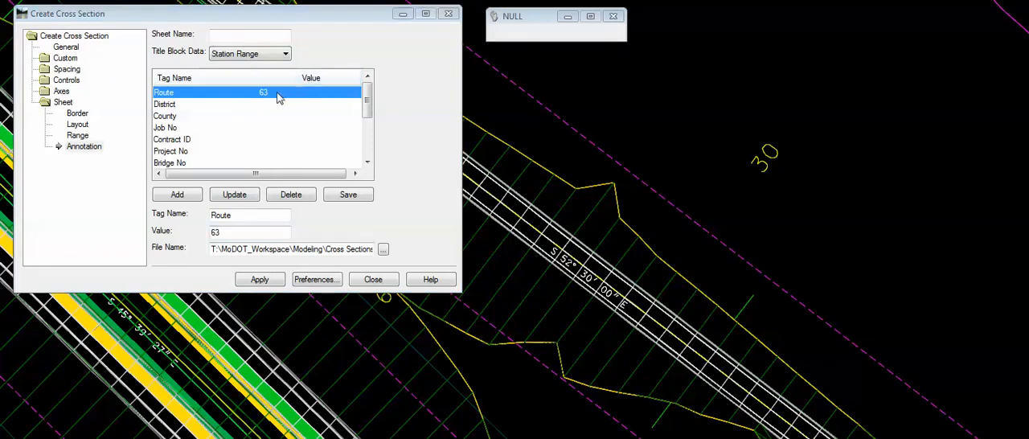
mouse_move(172, 113)
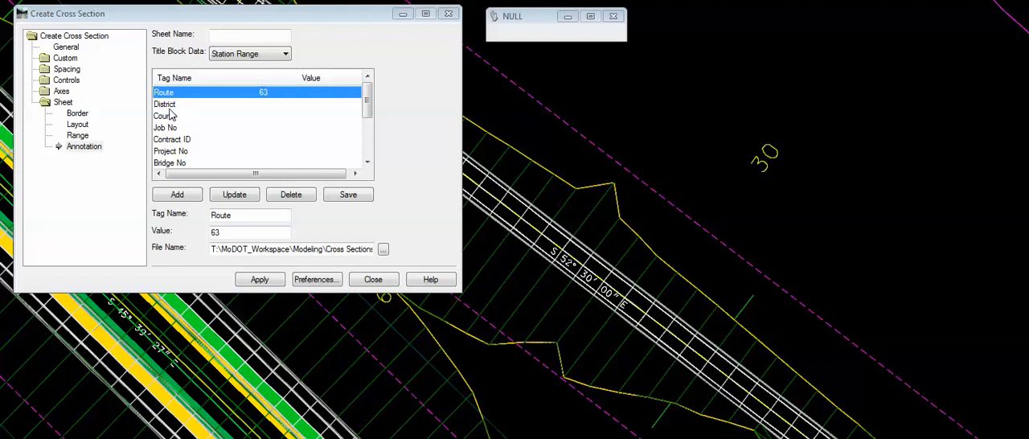
left_click(165, 104)
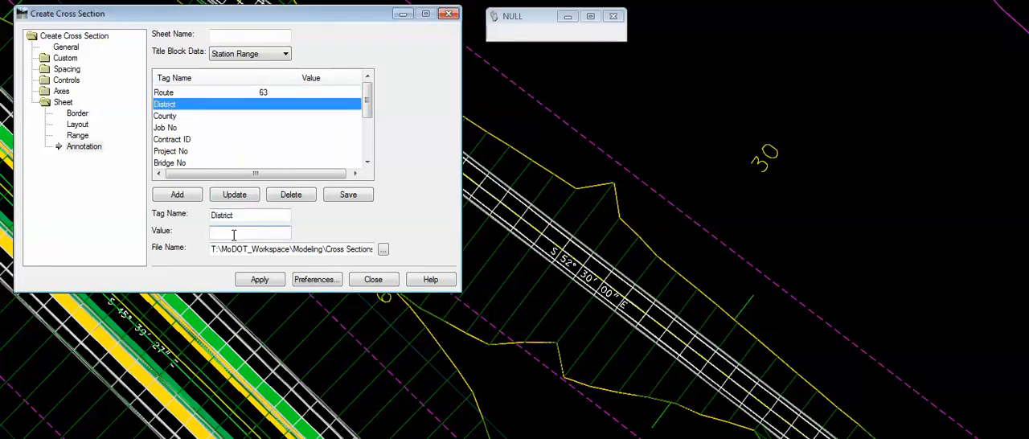
type("NE")
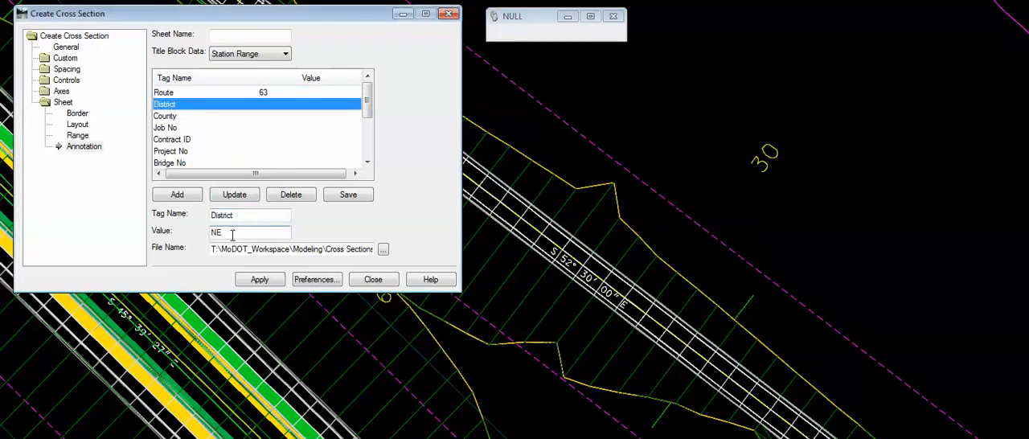
left_click(234, 193)
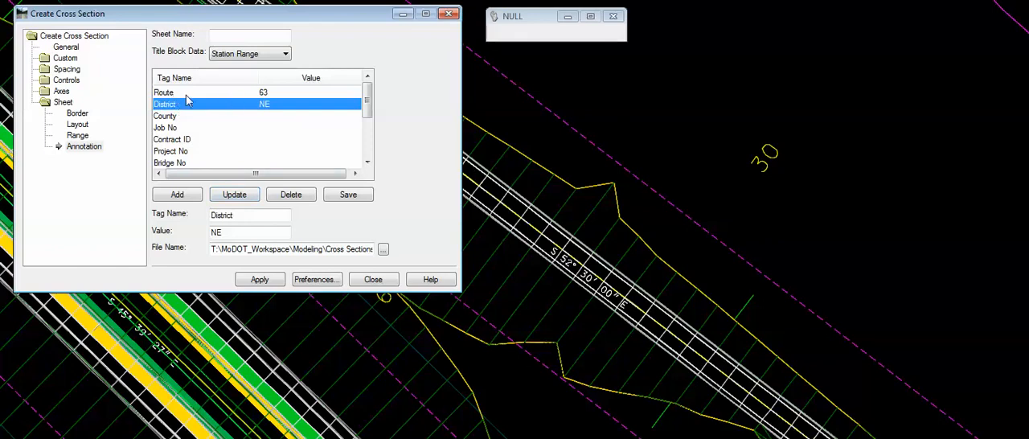
mouse_move(217, 134)
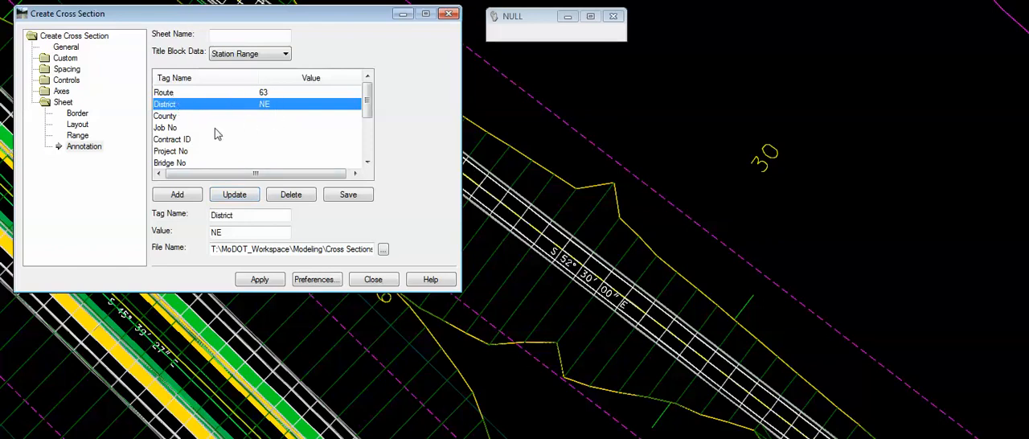
Set the County tag to RANDOLPH and the Job No tag to J2P0200.
left_click(165, 116)
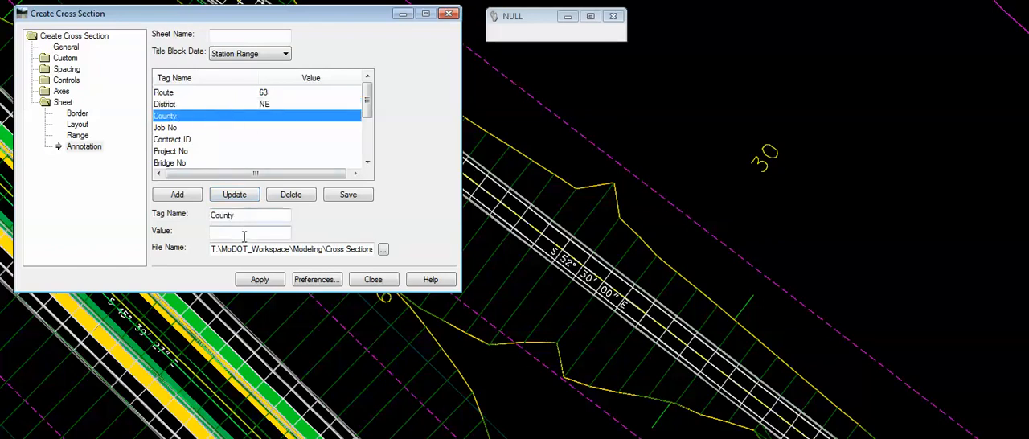
type("RAN")
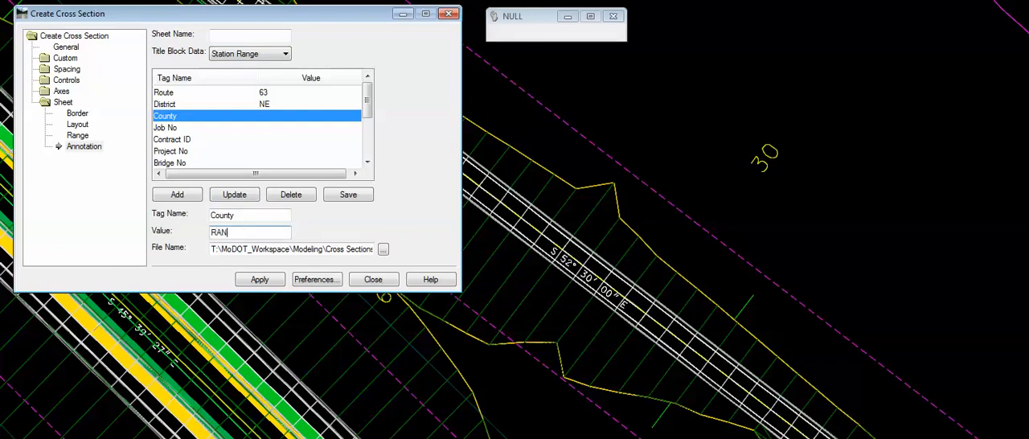
type("DOLPH")
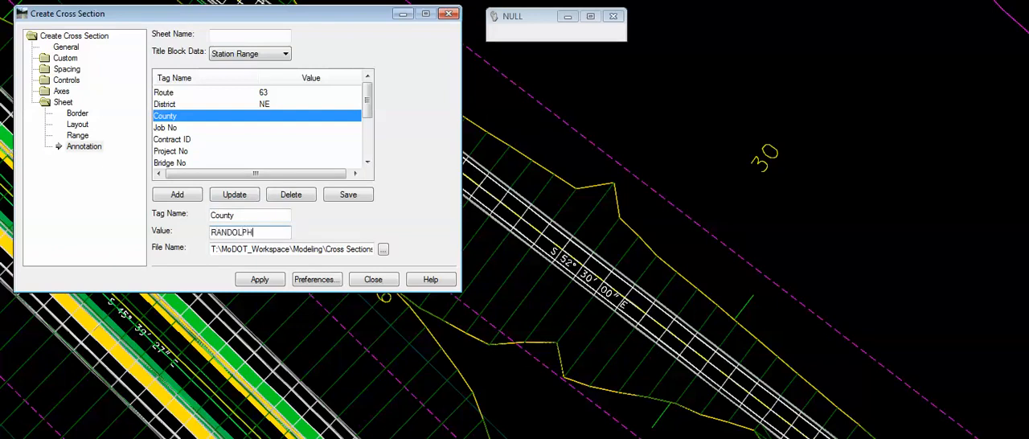
left_click(233, 193)
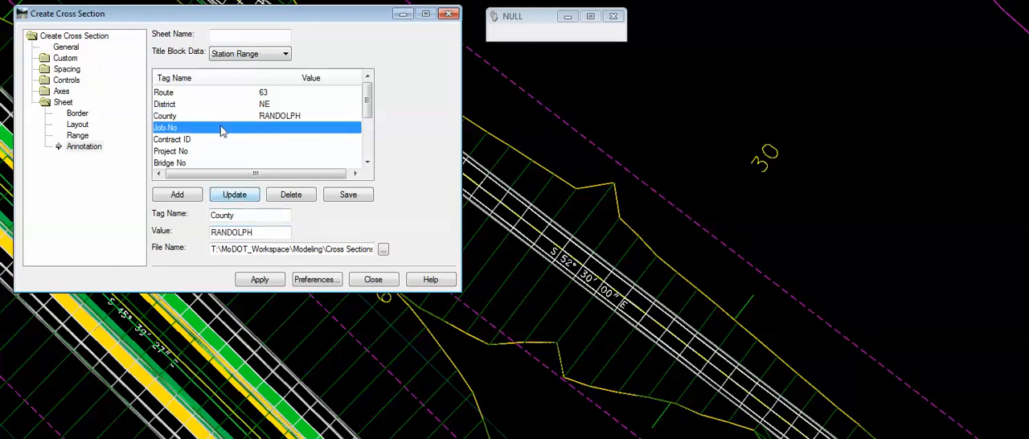
left_click(169, 128)
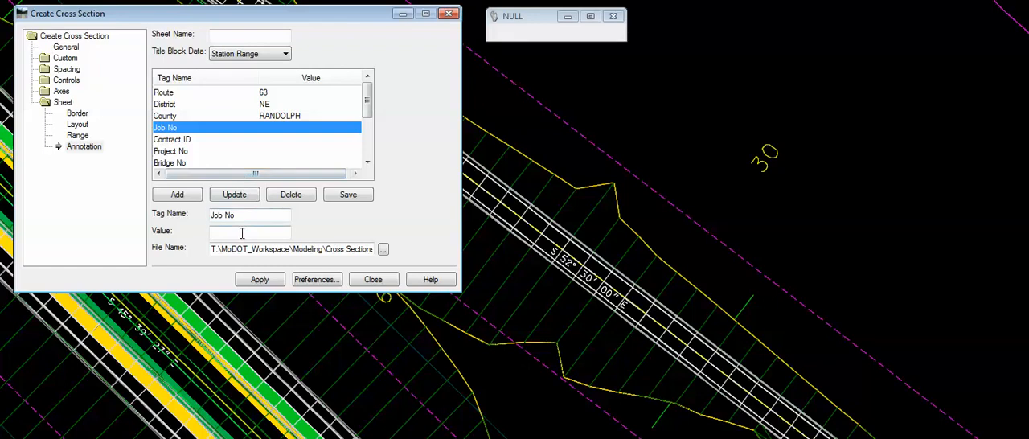
type("J2P0200")
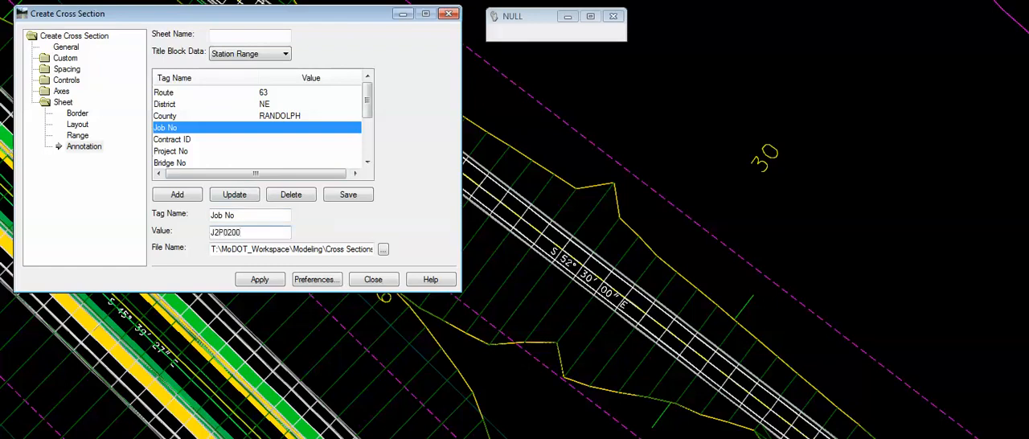
left_click(234, 194)
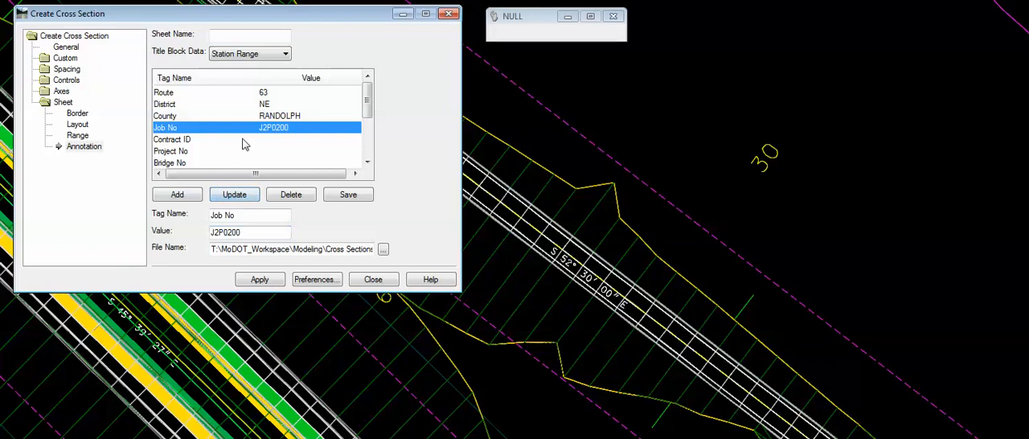
left_click(170, 151)
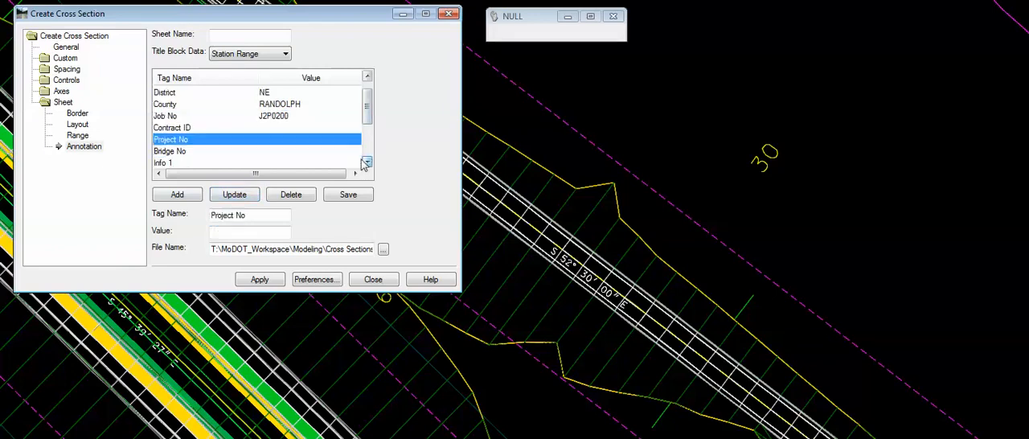
Set the Info 1 tag value to CROSS SECTION SHEETS.
left_click(366, 162)
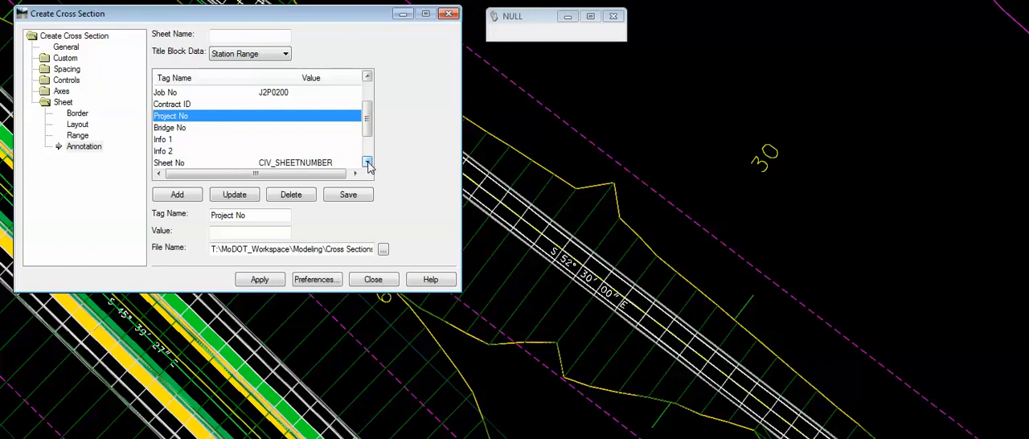
left_click(368, 162)
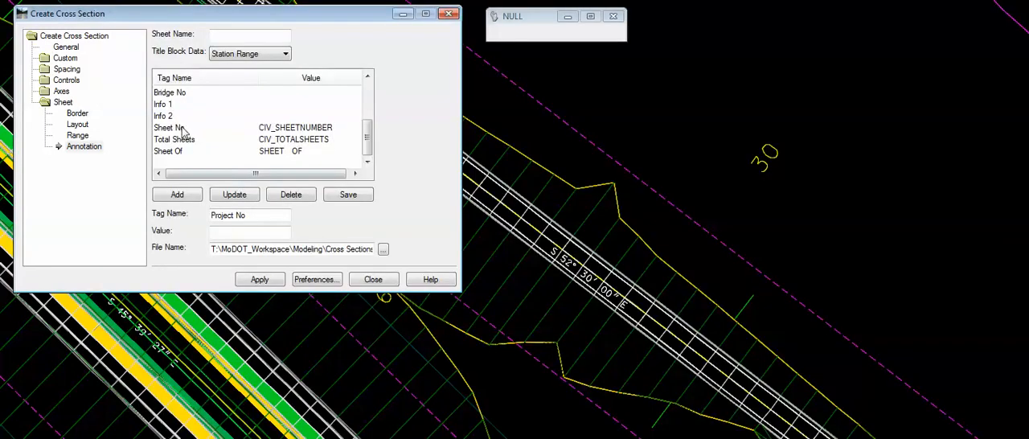
mouse_move(184, 113)
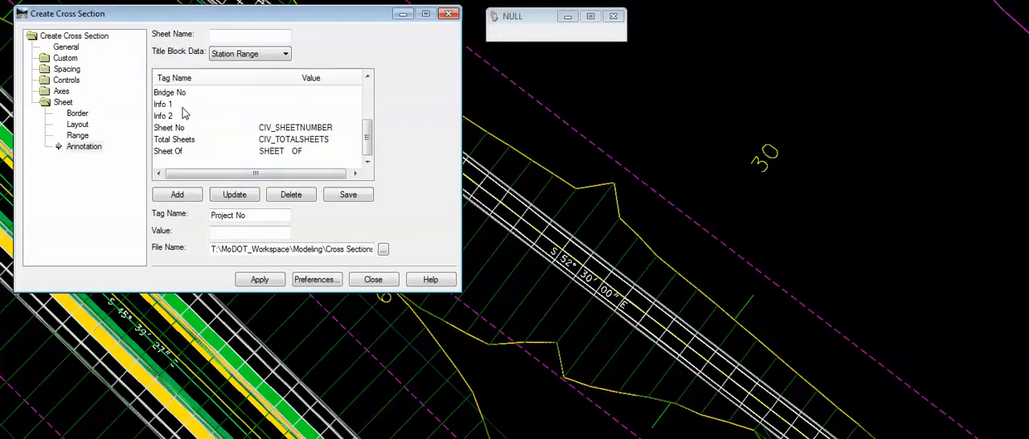
left_click(163, 103)
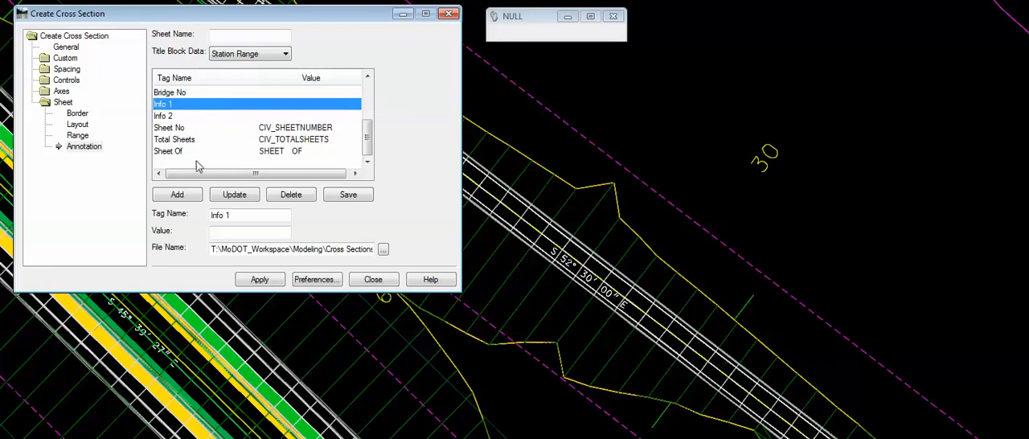
type("C")
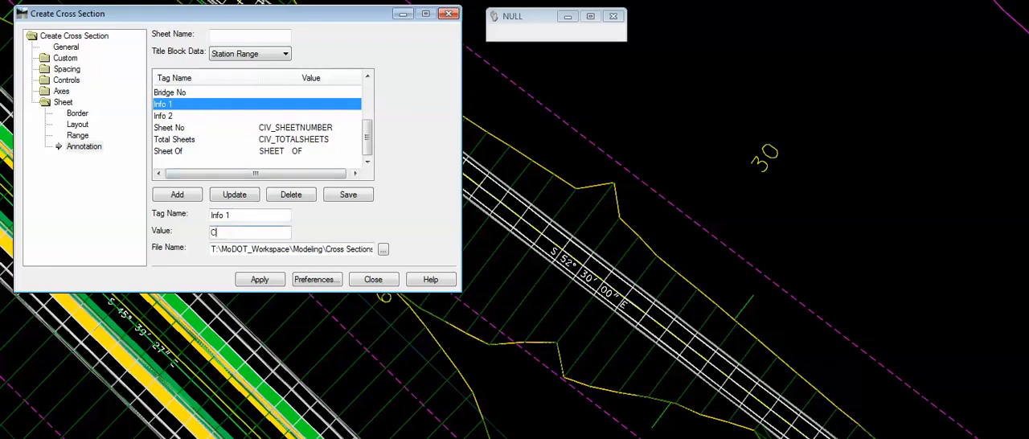
type("ROSS S")
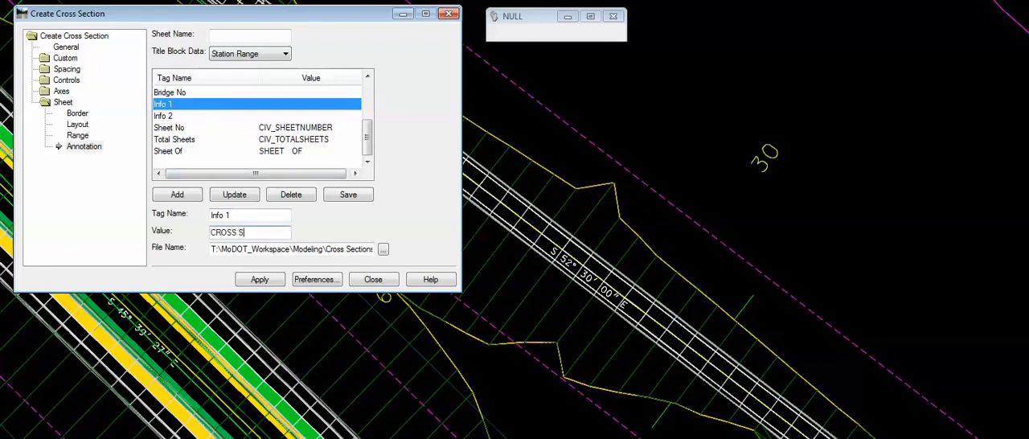
type("ECTION SHEE")
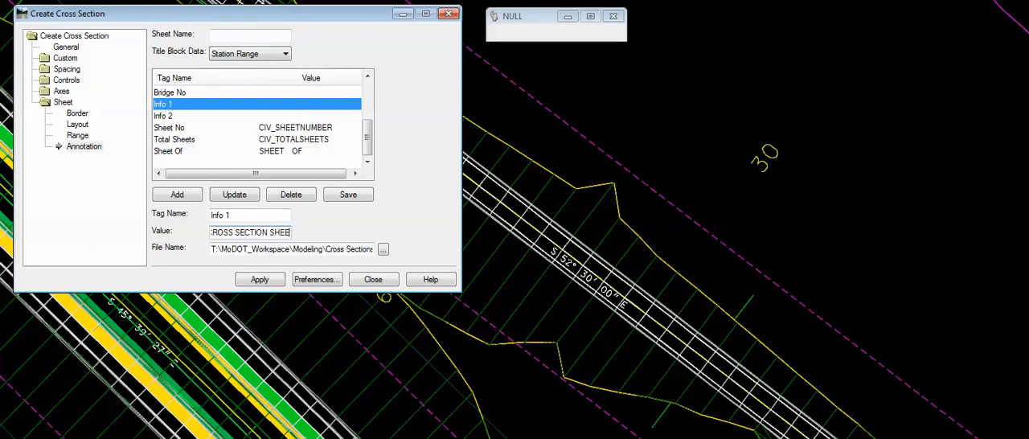
left_click(234, 194)
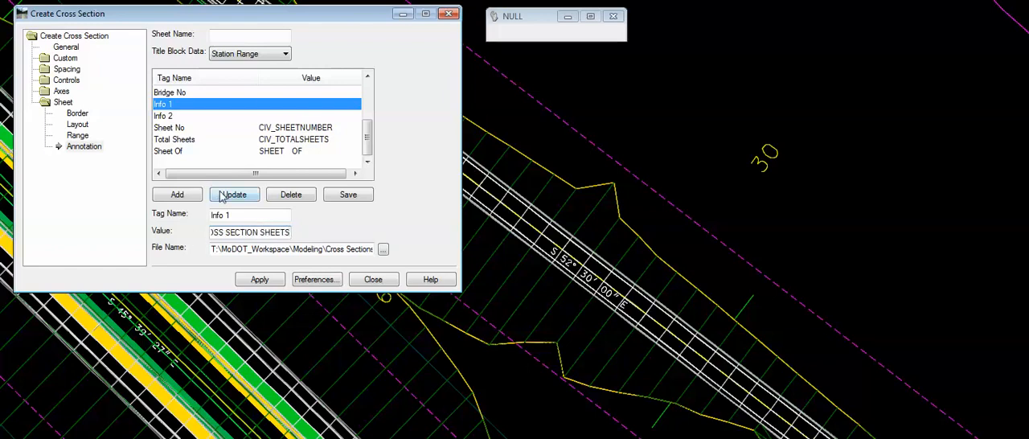
left_click(234, 194)
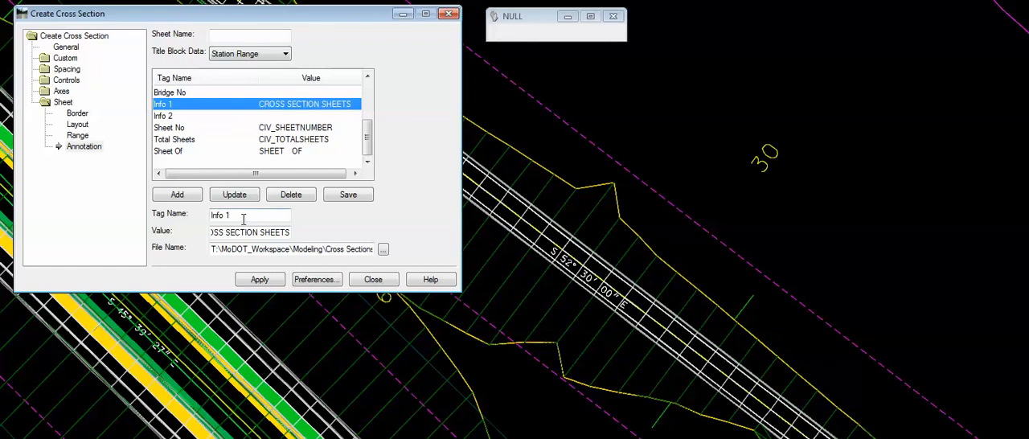
Set the Info 2 tag value to RTE. 63 OVERLAY & WIDENING.
left_click(164, 116)
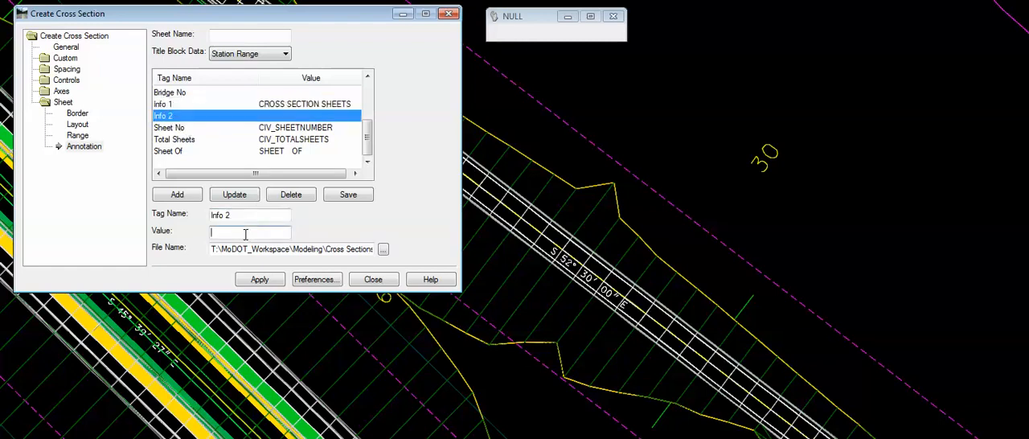
type("RTE. 63")
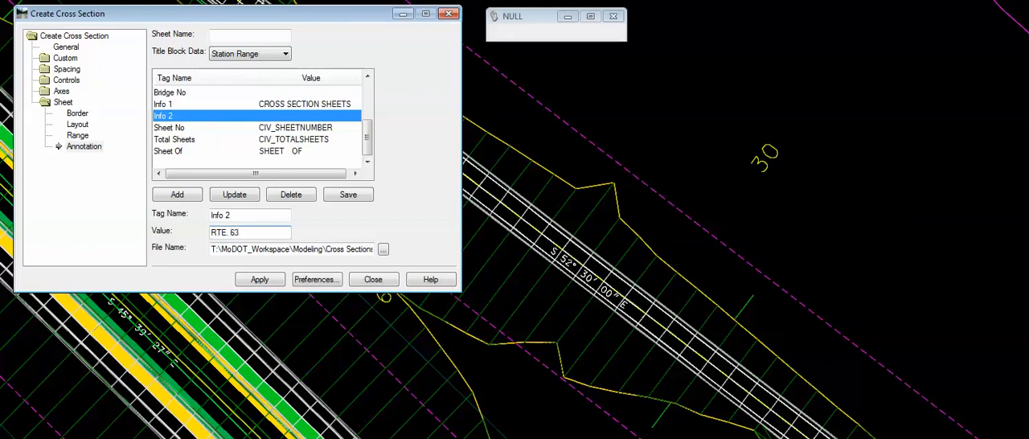
type("OVERLAY & WIDENING")
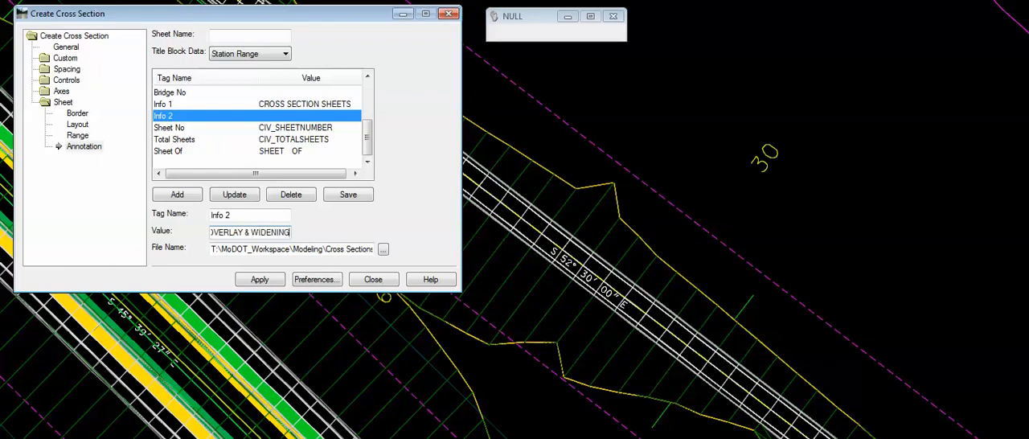
left_click(234, 194)
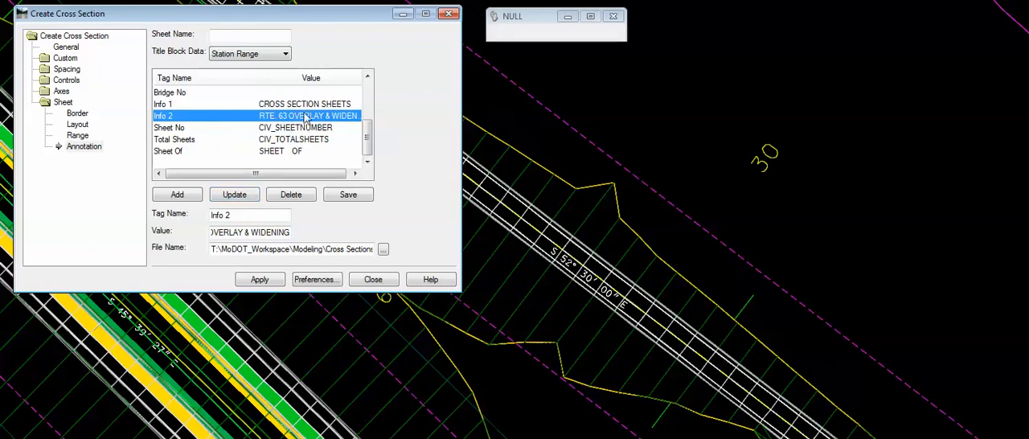
mouse_move(329, 307)
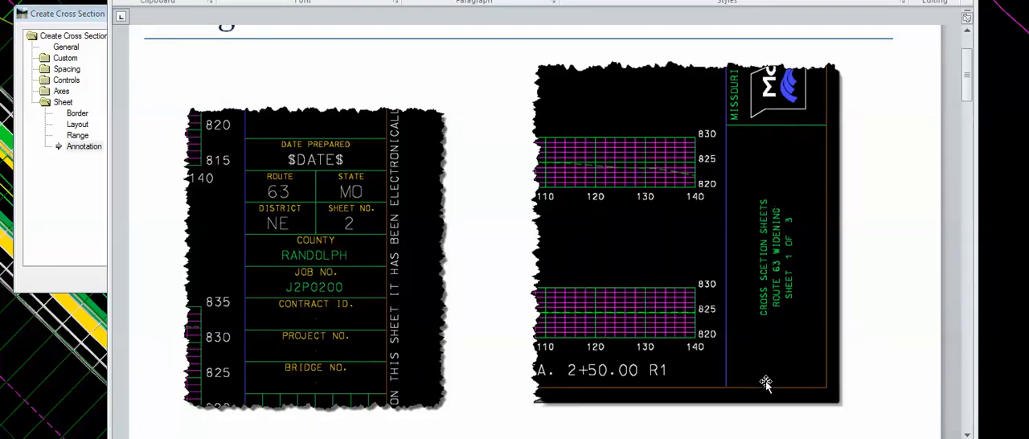
mouse_move(766, 290)
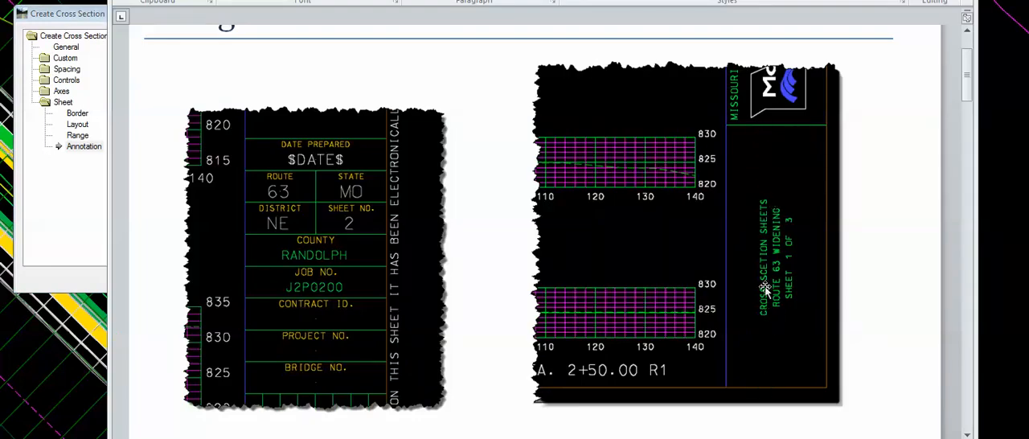
mouse_move(529, 50)
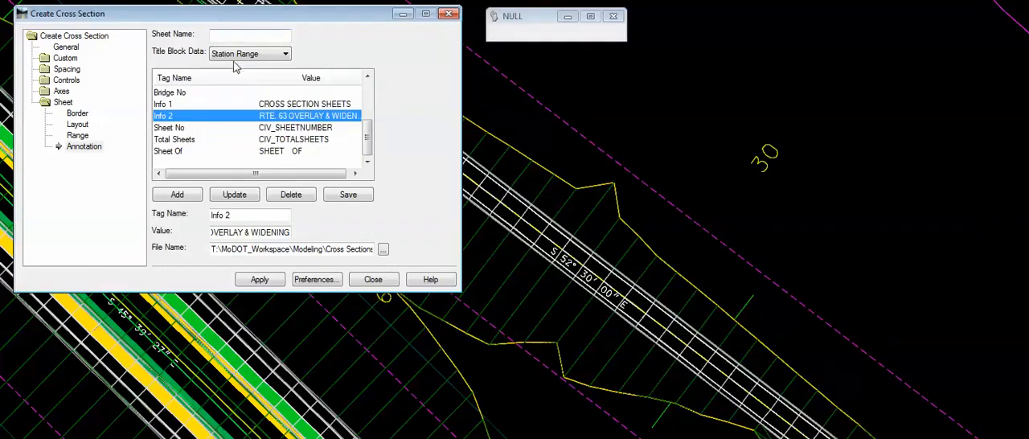
mouse_move(193, 135)
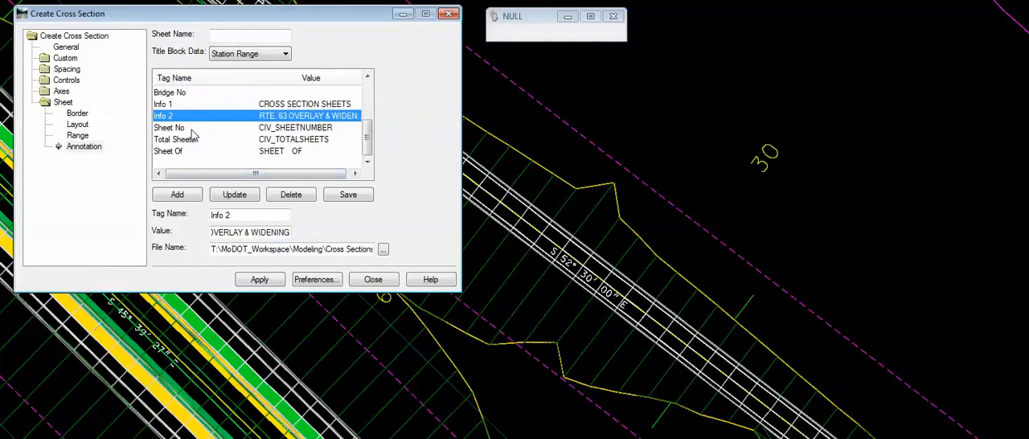
mouse_move(224, 147)
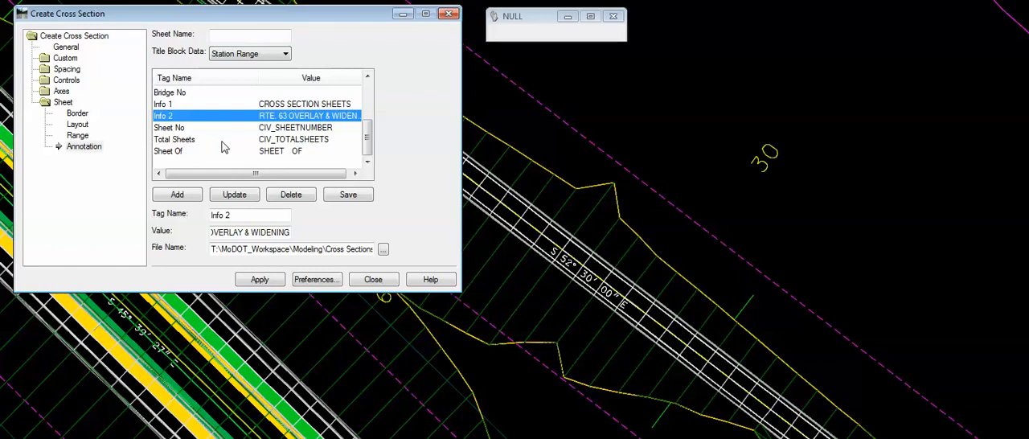
mouse_move(255, 136)
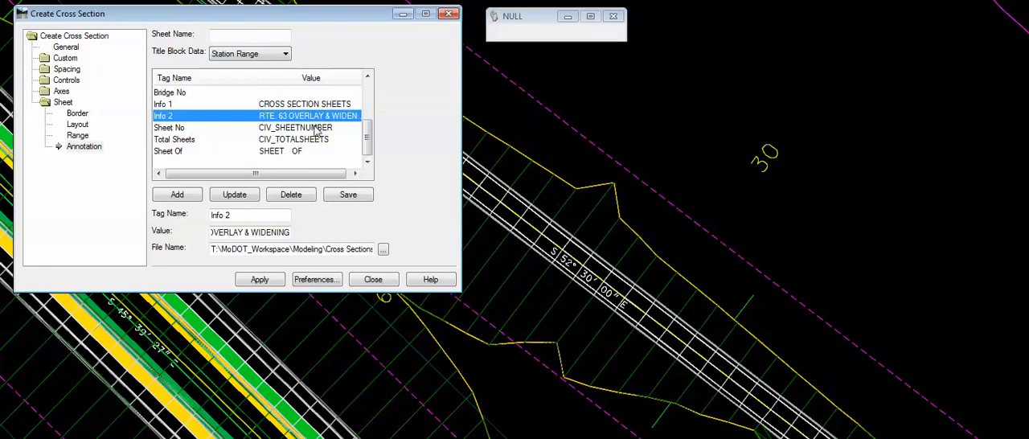
mouse_move(250, 136)
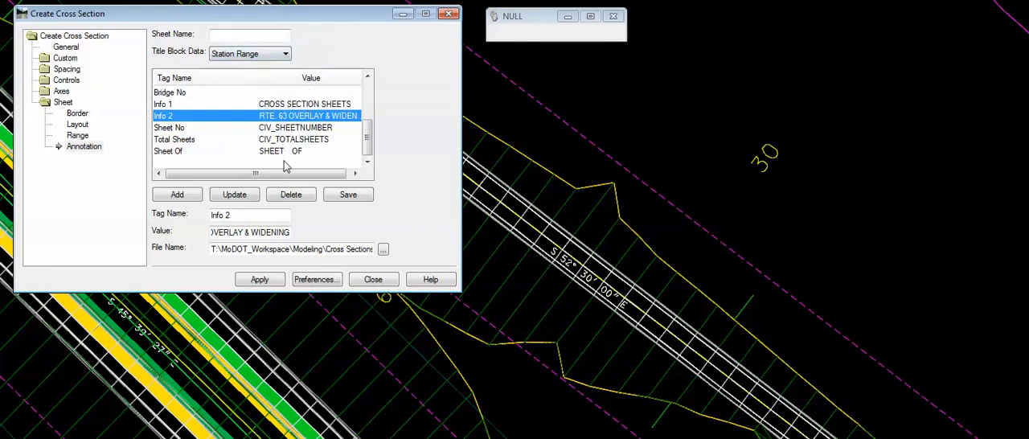
mouse_move(170, 159)
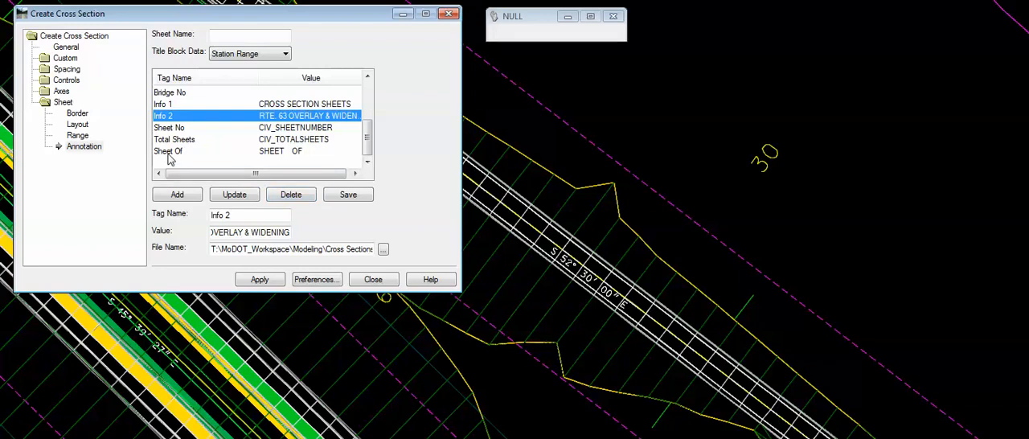
mouse_move(206, 158)
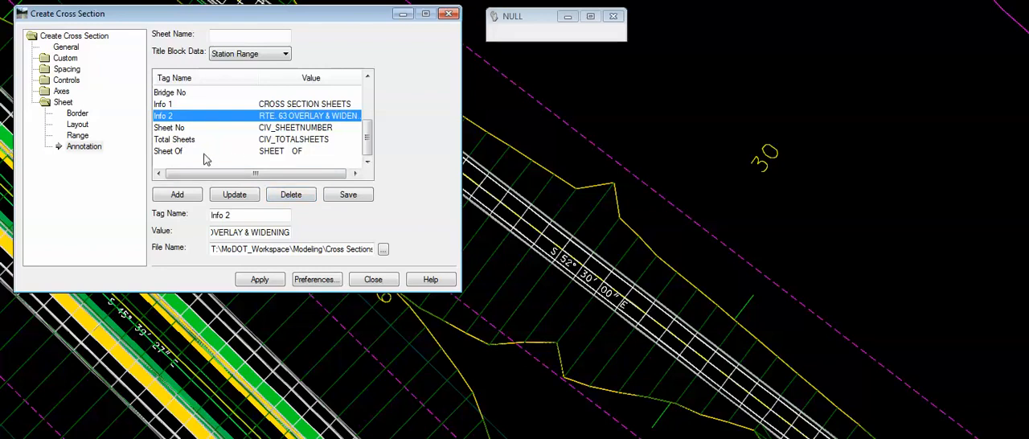
mouse_move(310, 167)
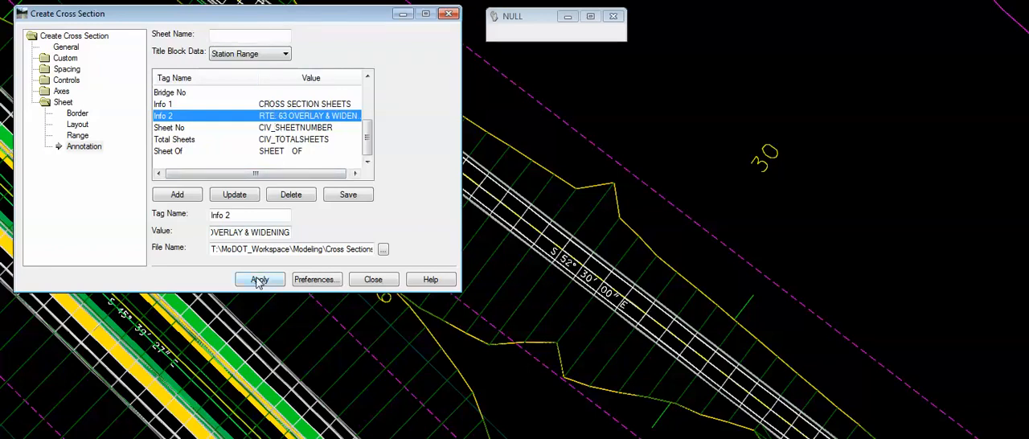
Apply Create Cross Section to build the sheets, then zoom in on the info text.
left_click(259, 279)
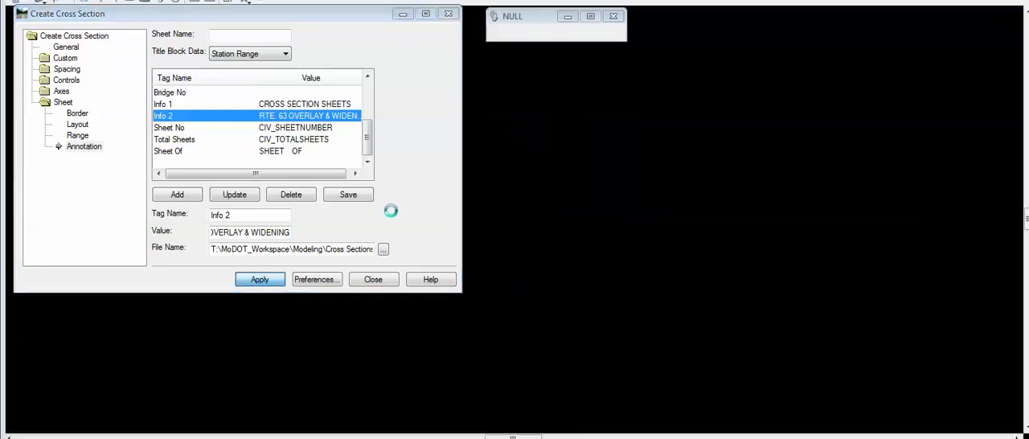
left_click(259, 279)
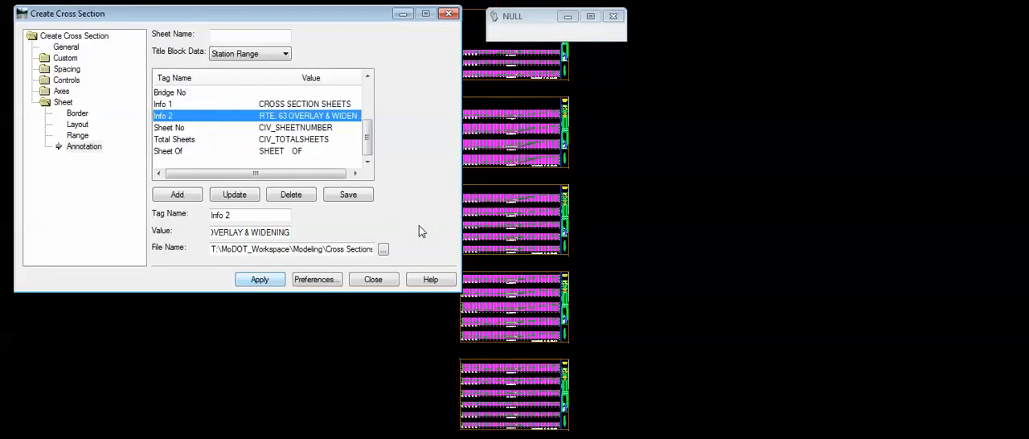
left_click_drag(67, 14, 122, 29)
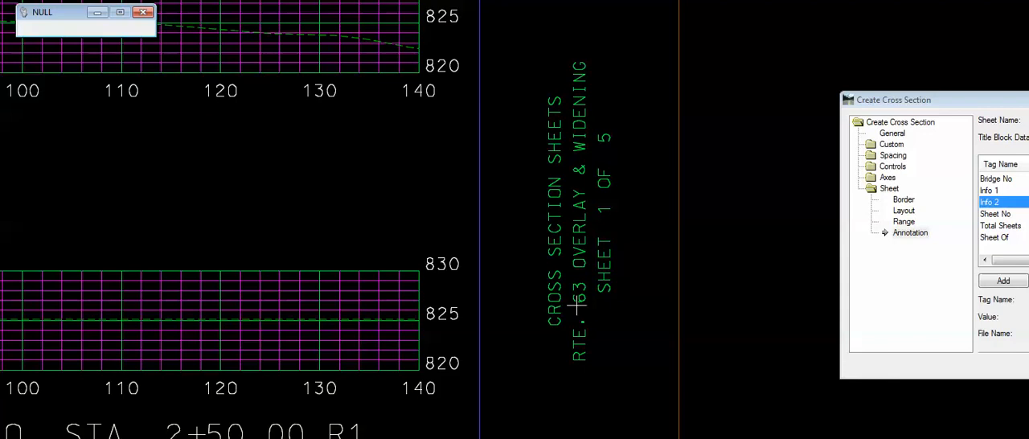
mouse_move(611, 115)
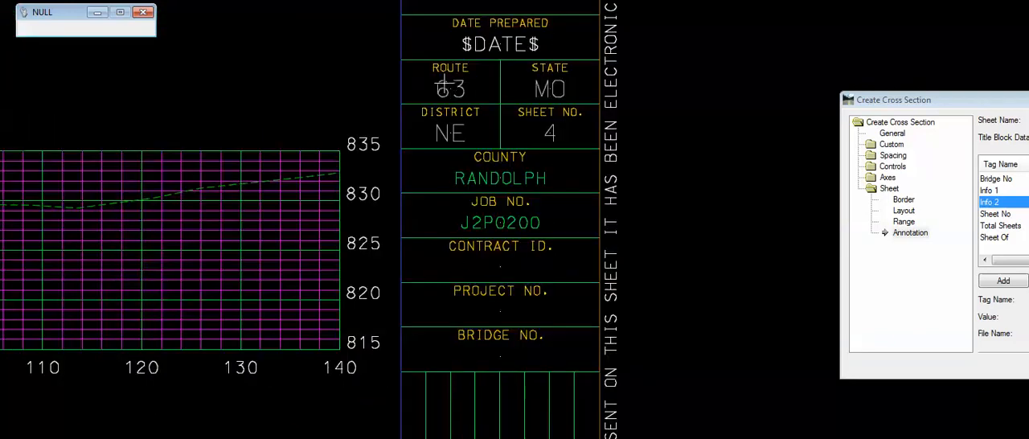
mouse_move(462, 144)
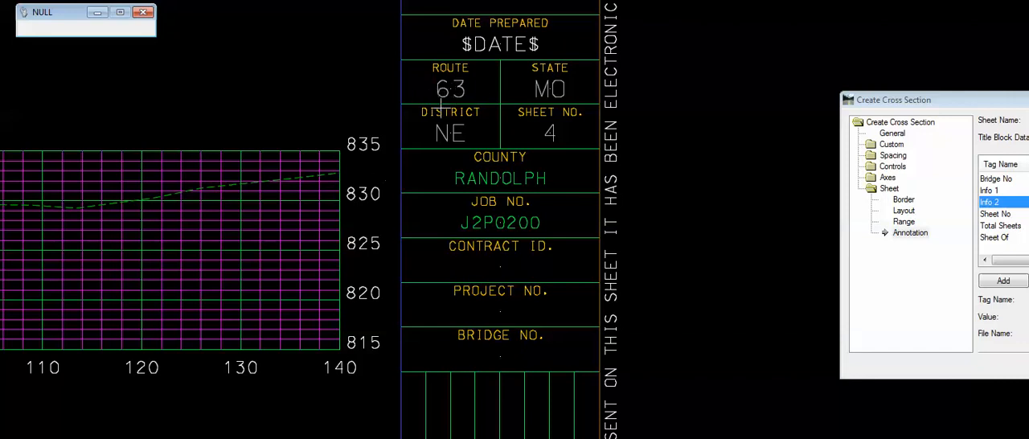
mouse_move(394, 145)
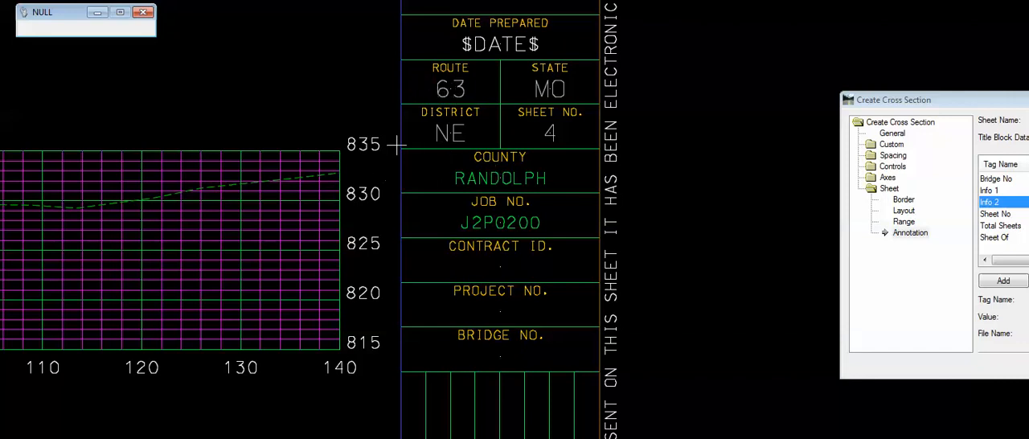
mouse_move(390, 125)
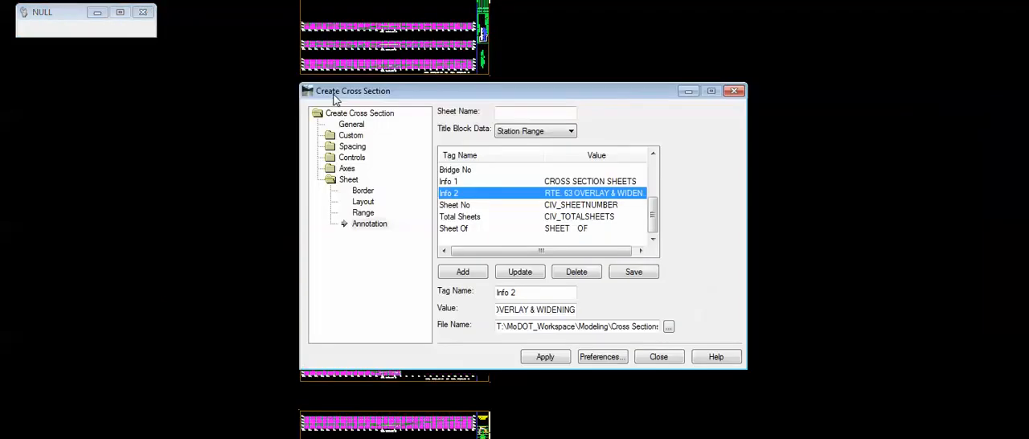
Blank the Info 1, Info 2, Sheet No, Total Sheets and Sheet Of tag values.
left_click_drag(352, 90, 129, 75)
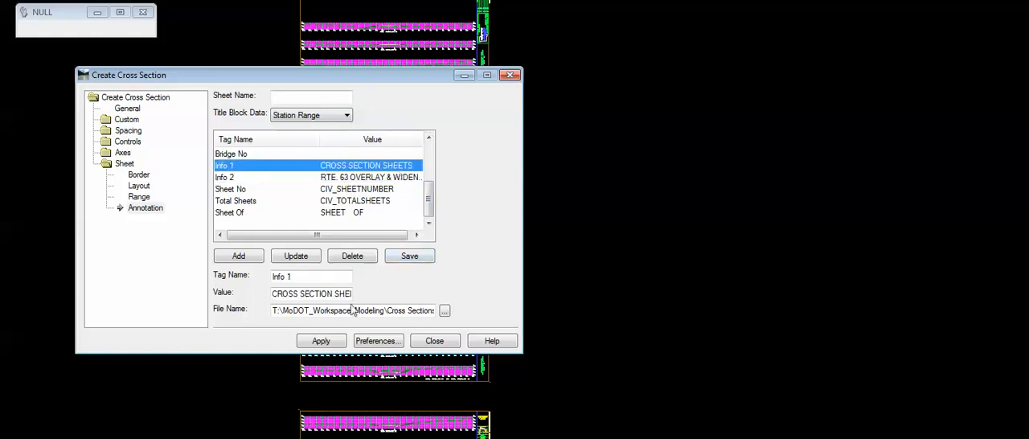
triple_click(311, 293)
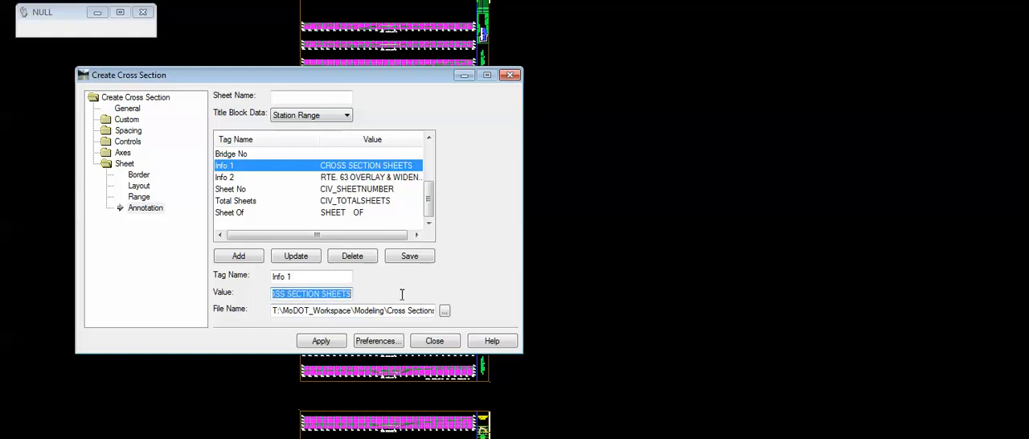
left_click(295, 256)
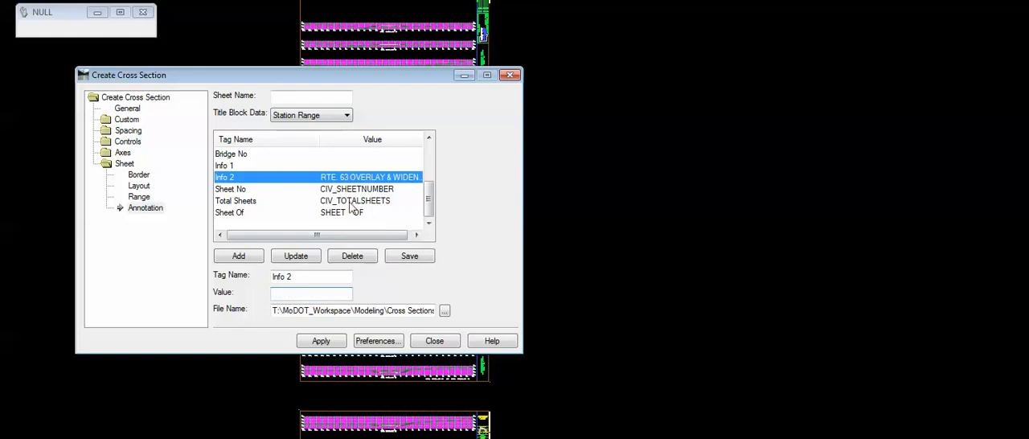
left_click(230, 188)
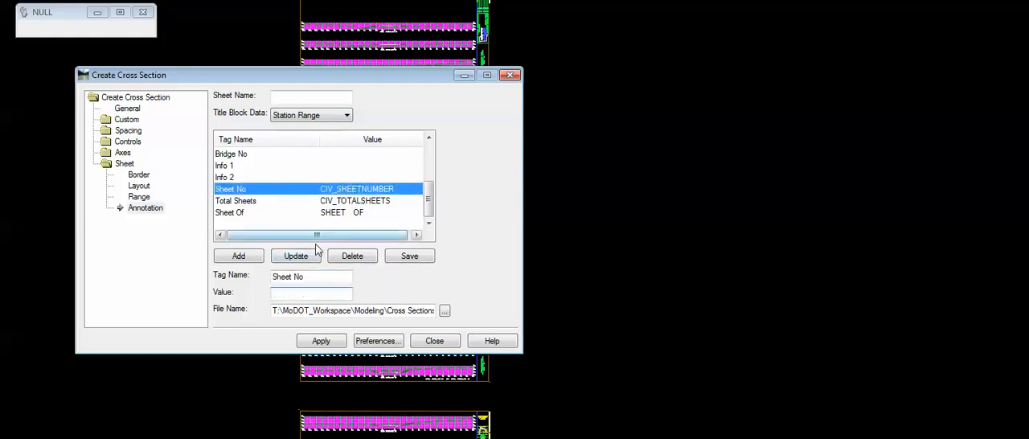
left_click(236, 201)
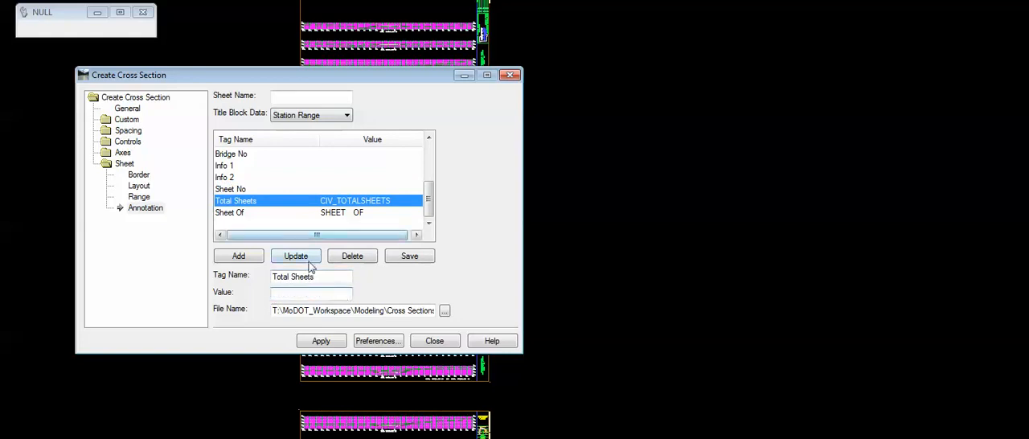
left_click(229, 212)
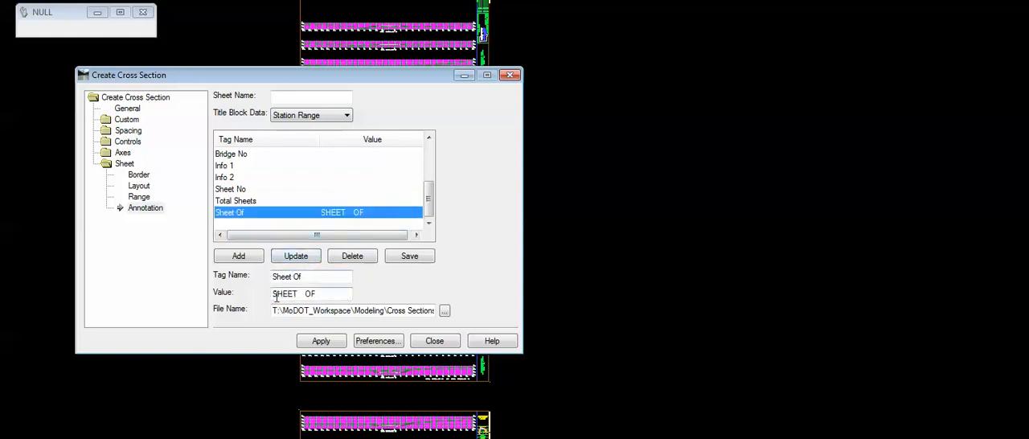
triple_click(310, 292)
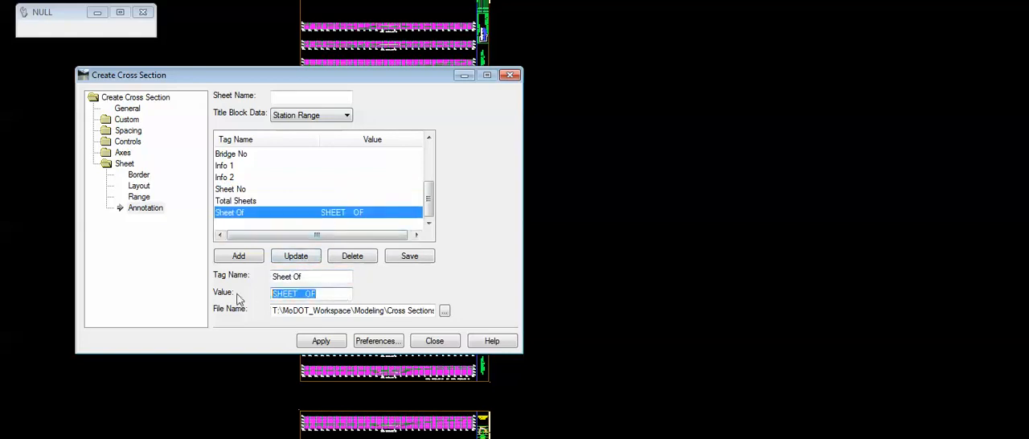
left_click(295, 256)
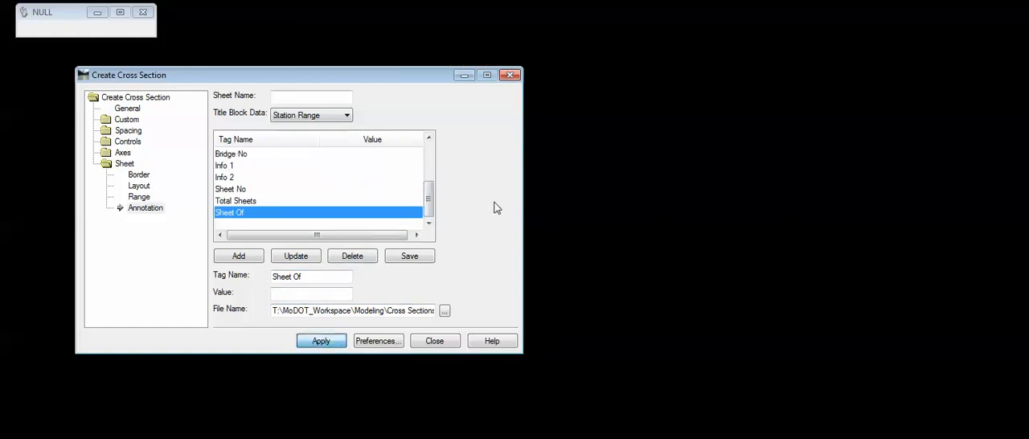
Regenerate the sheets for STA. 0+00.00 R1 to 2+50.00 R1 with blank tags.
left_click(320, 340)
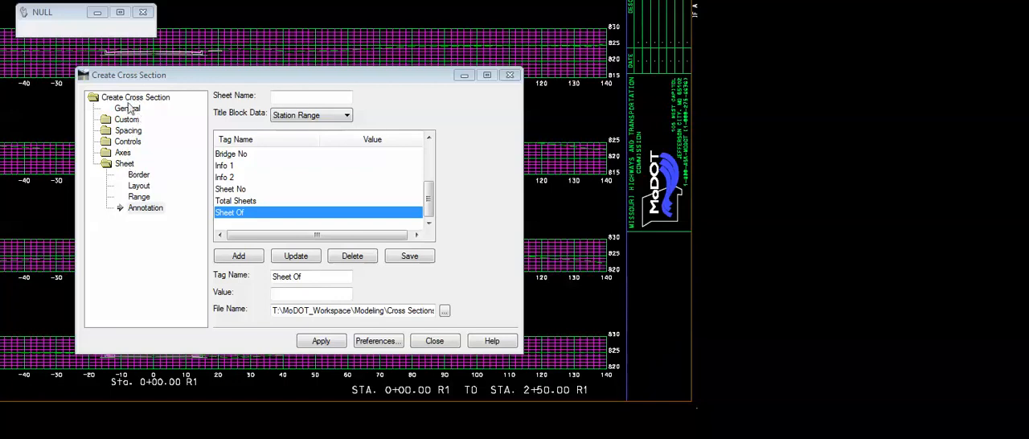
left_click(145, 208)
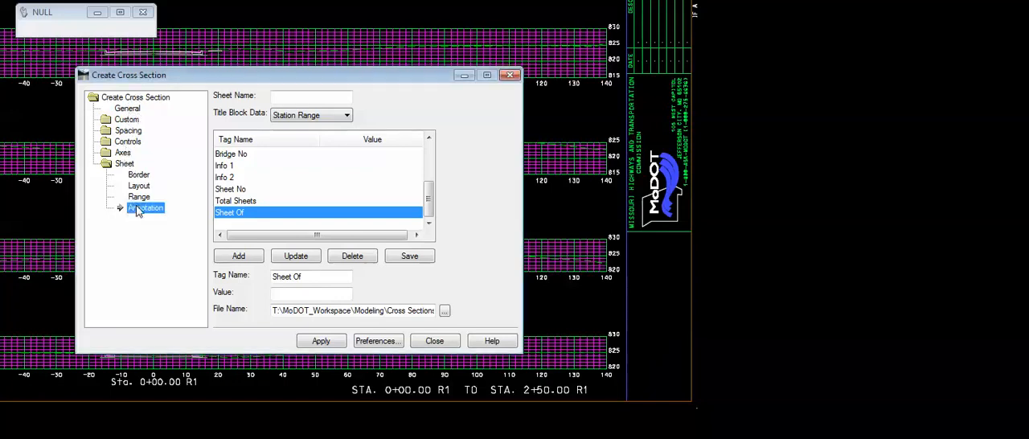
left_click_drag(129, 75, 172, 71)
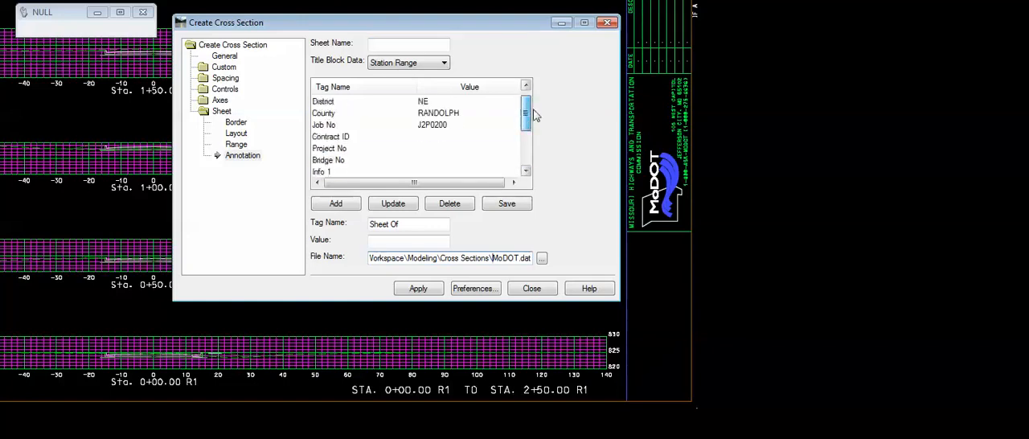
left_click(526, 107)
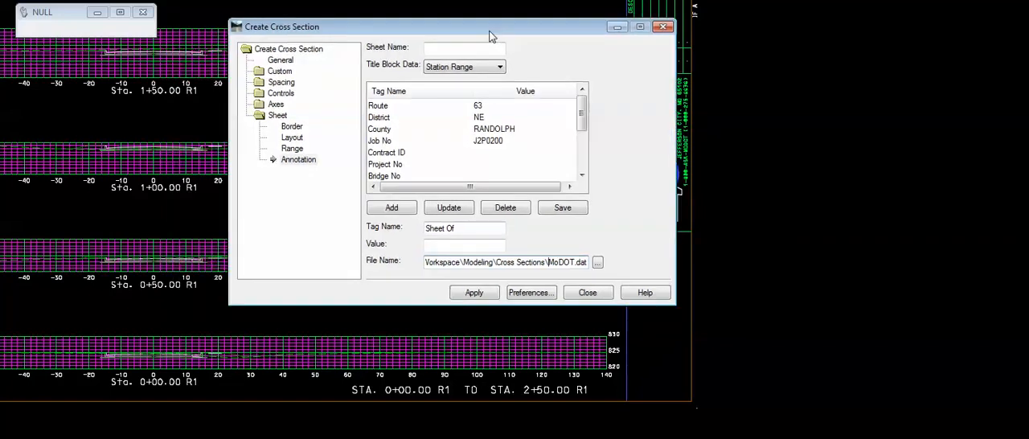
Reposition the Create Cross Section settings window on screen without changing any tags.
left_click_drag(491, 27, 491, 36)
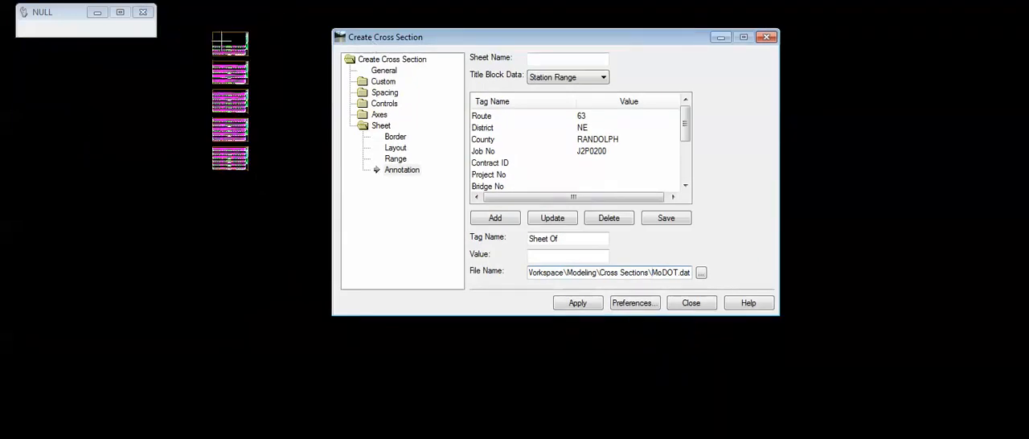
left_click_drag(385, 37, 571, 23)
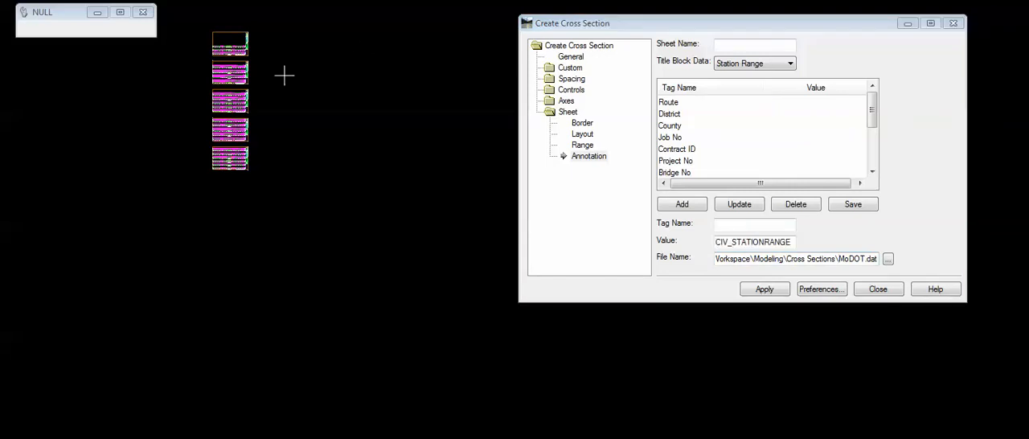
left_click_drag(572, 22, 546, 33)
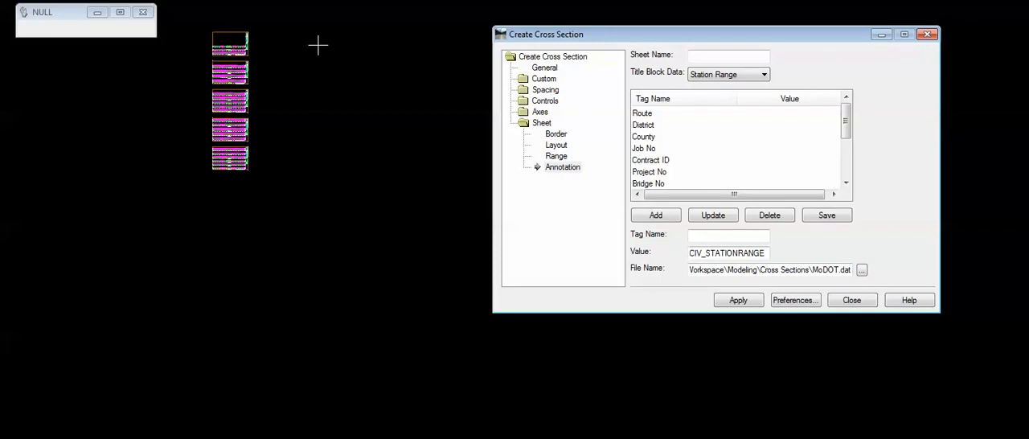
mouse_move(266, 29)
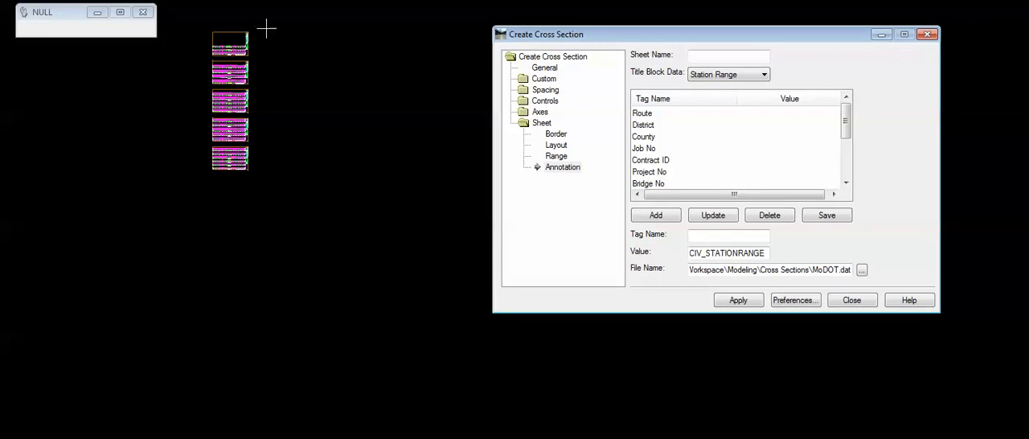
mouse_move(299, 138)
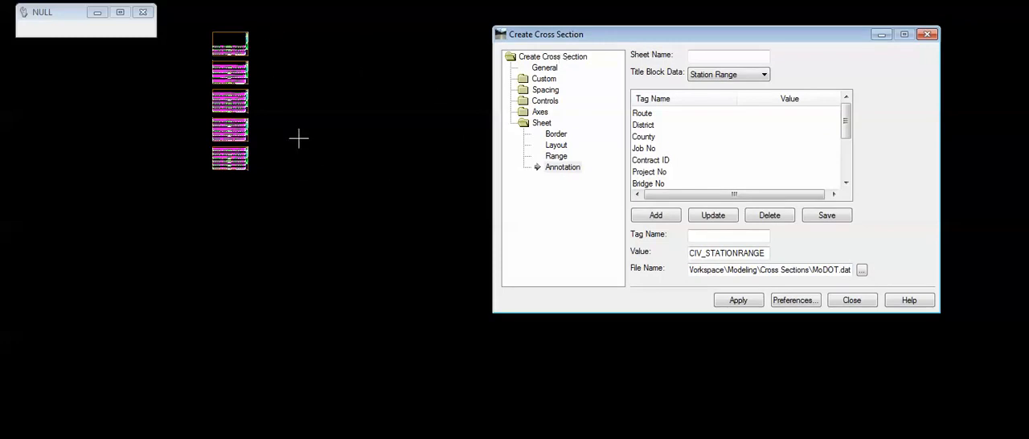
mouse_move(519, 91)
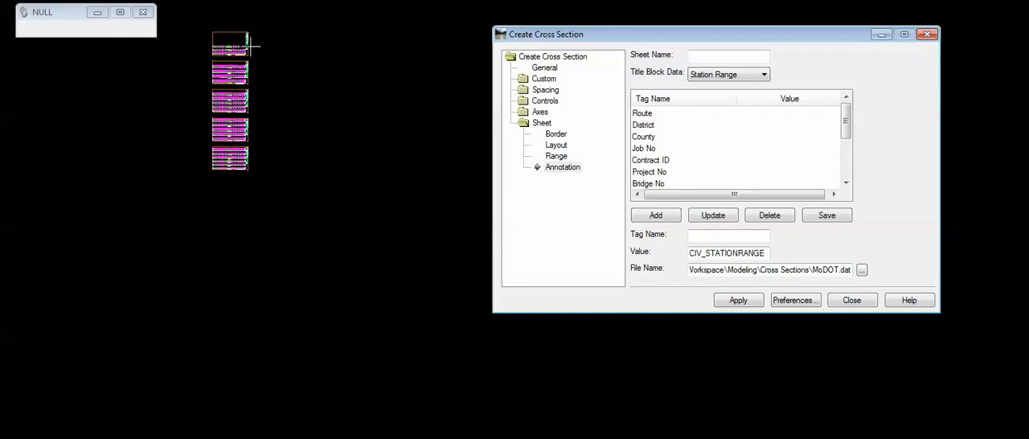
mouse_move(282, 58)
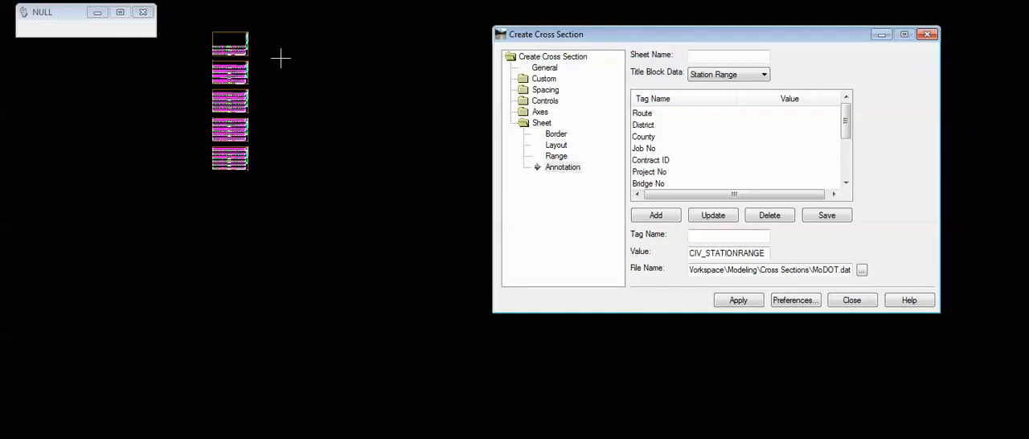
mouse_move(383, 24)
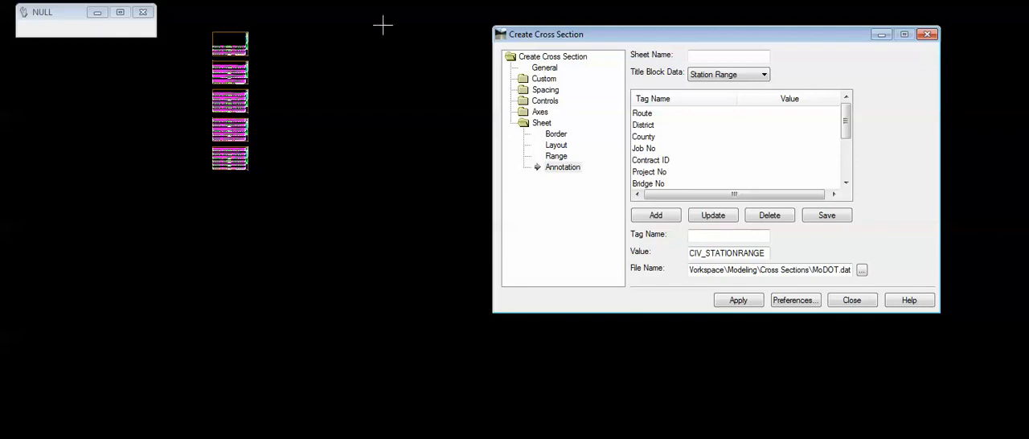
mouse_move(486, 198)
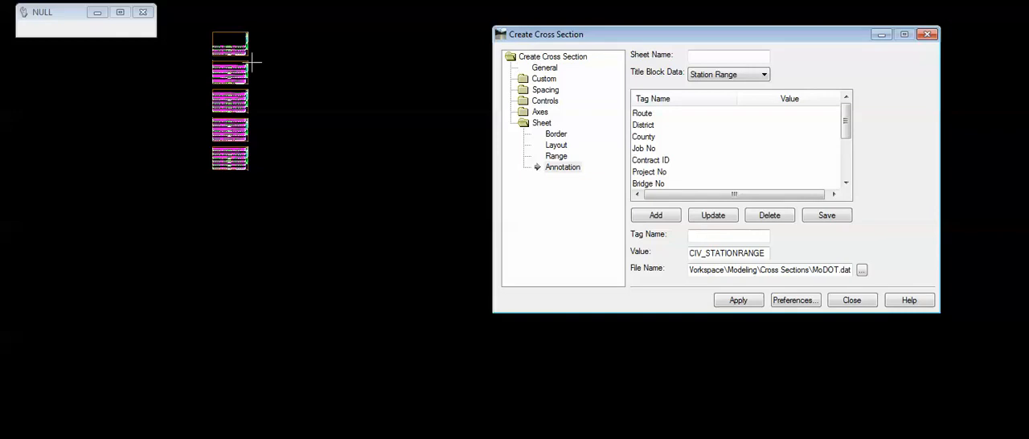
mouse_move(282, 294)
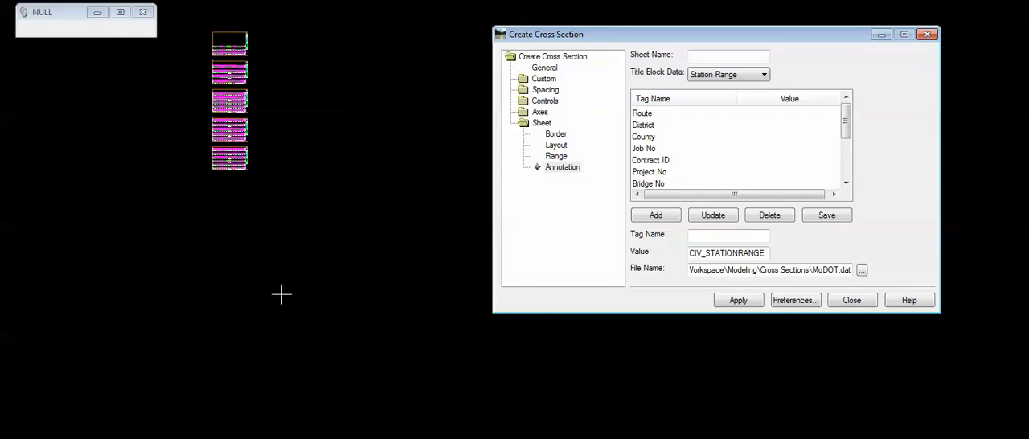
mouse_move(294, 23)
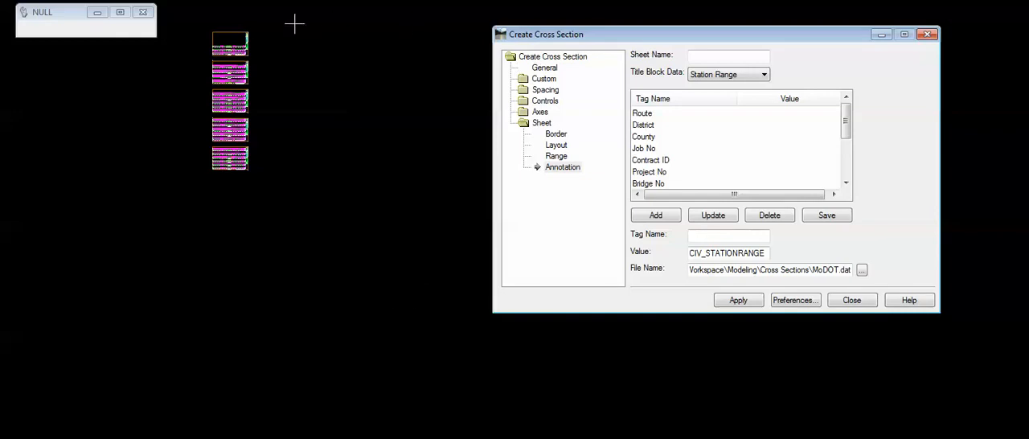
left_click_drag(546, 34, 358, 27)
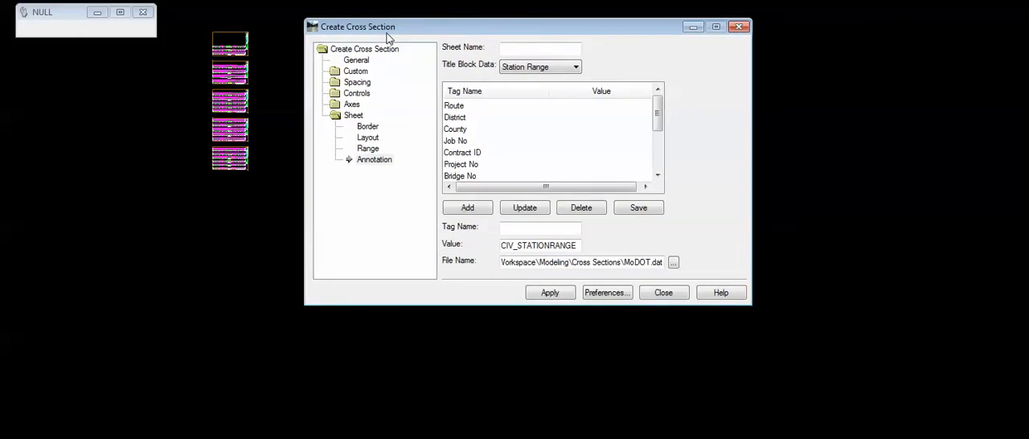